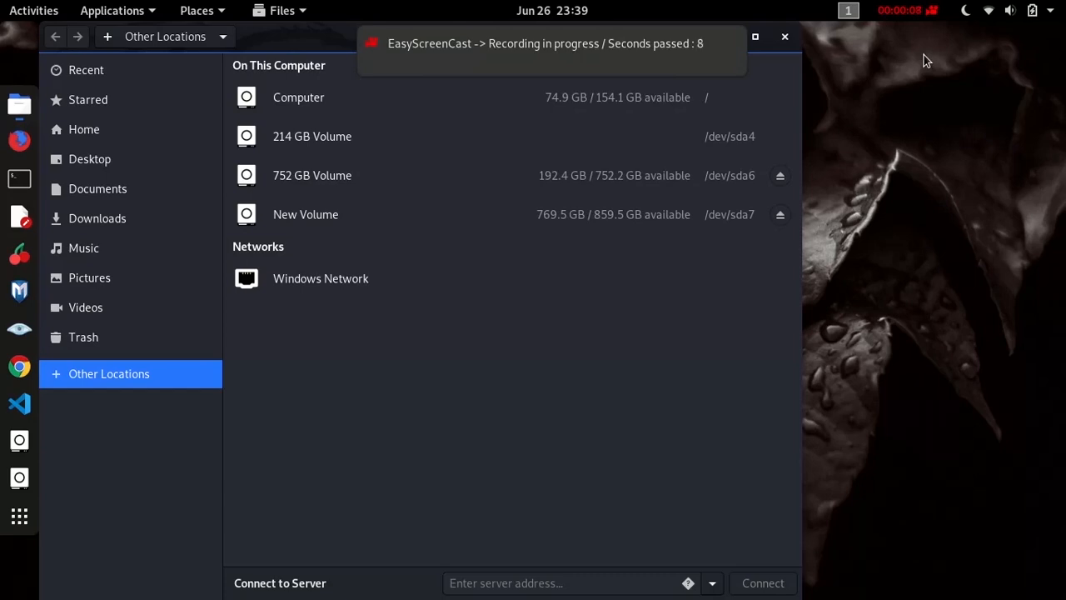
{"action": "mouse_move", "coordinate": [650, 162]}
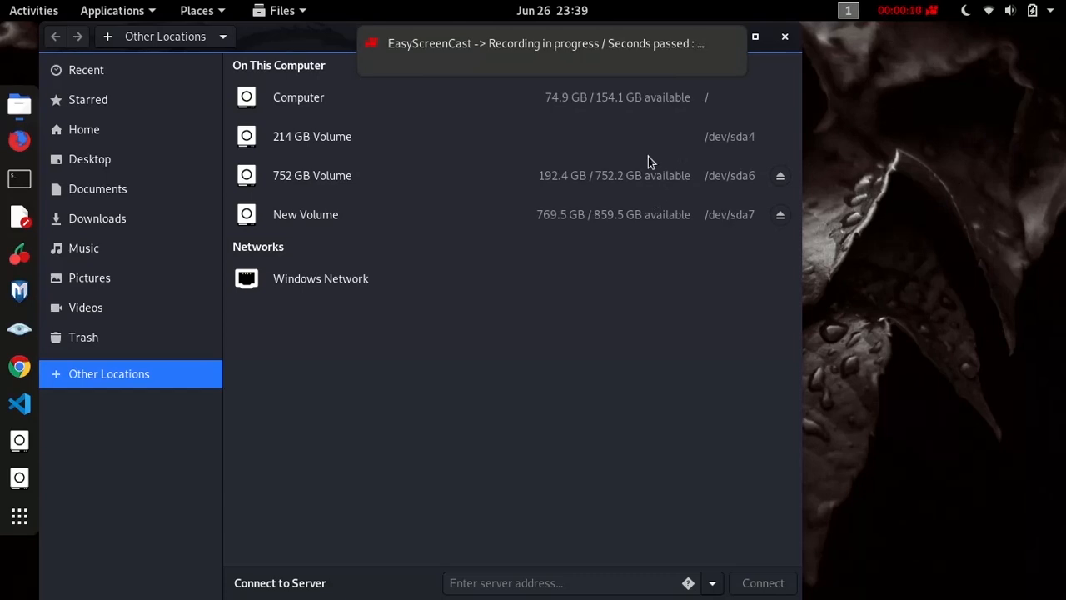
Inspect the context-menu actions of the recovery key file and wishid.txt on the 752 GB Volume.
{"action": "double_click", "coordinate": [312, 175]}
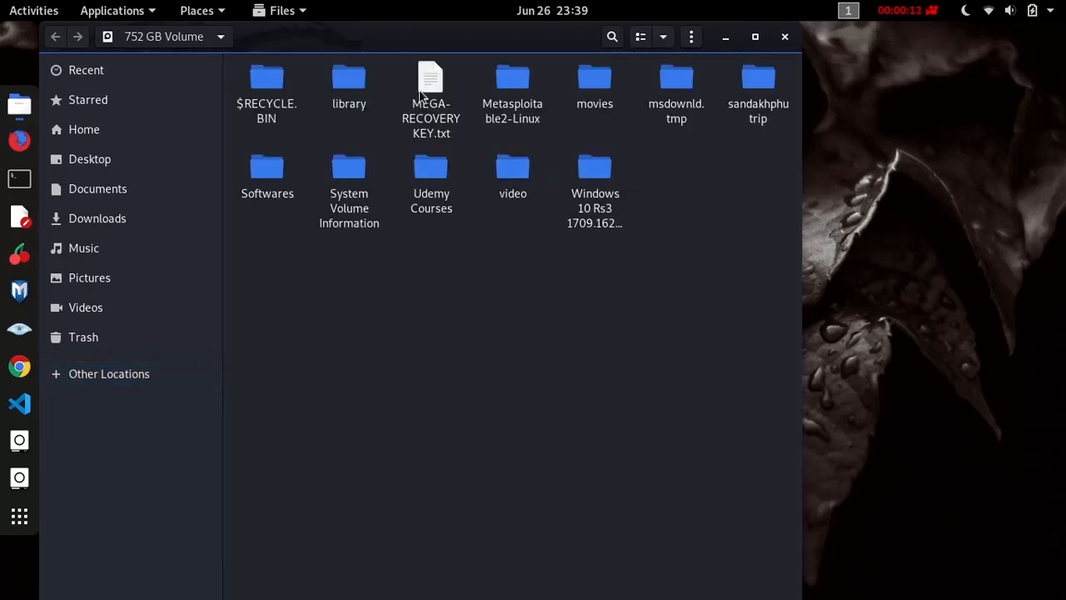
{"action": "right_click", "coordinate": [430, 91]}
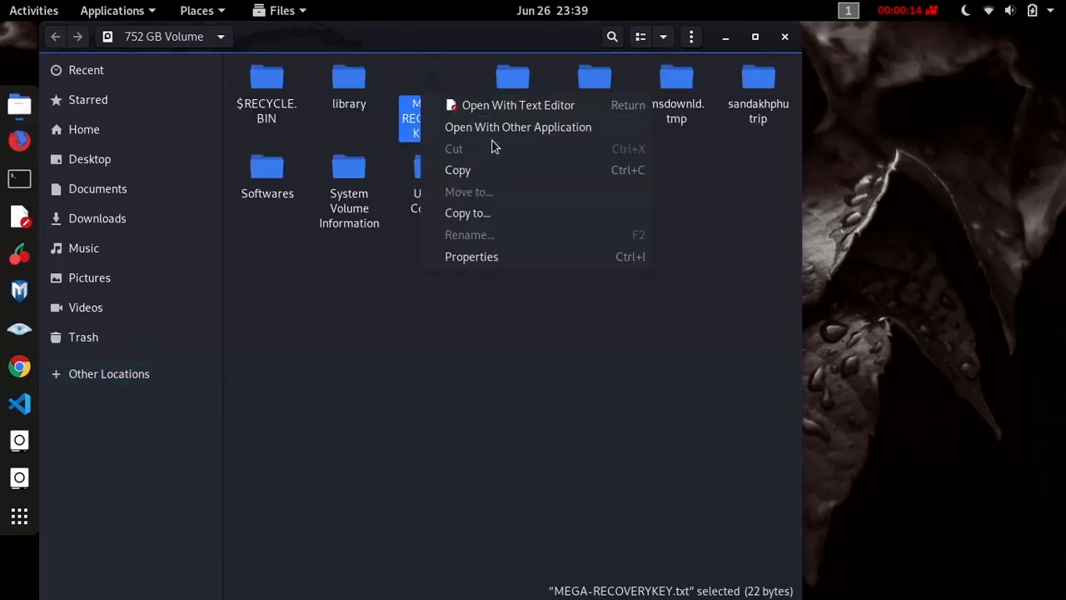
{"action": "mouse_move", "coordinate": [510, 237]}
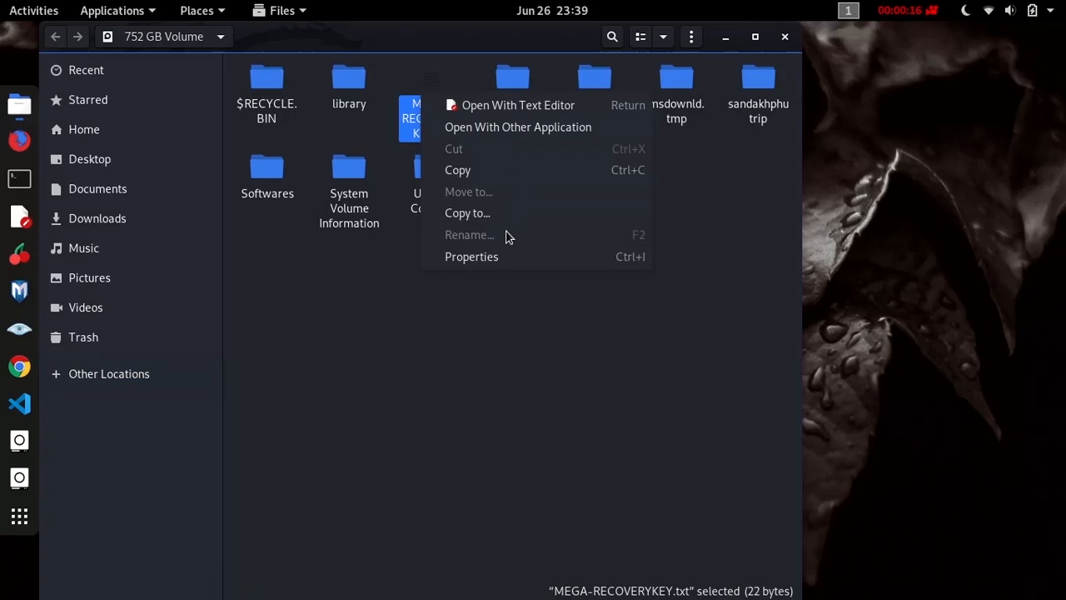
{"action": "mouse_move", "coordinate": [403, 324]}
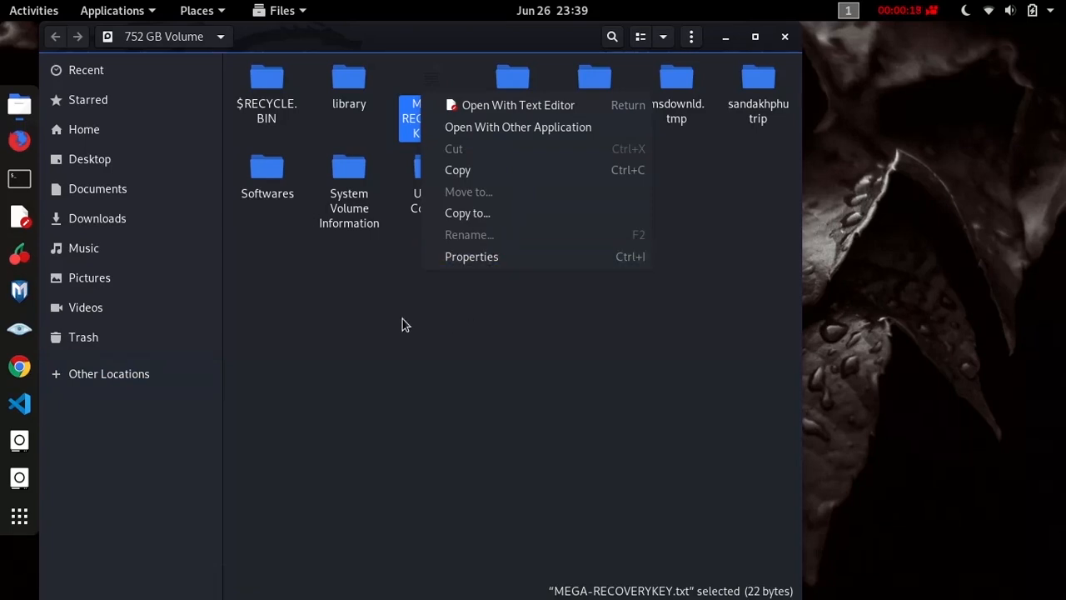
{"action": "left_click", "coordinate": [110, 374]}
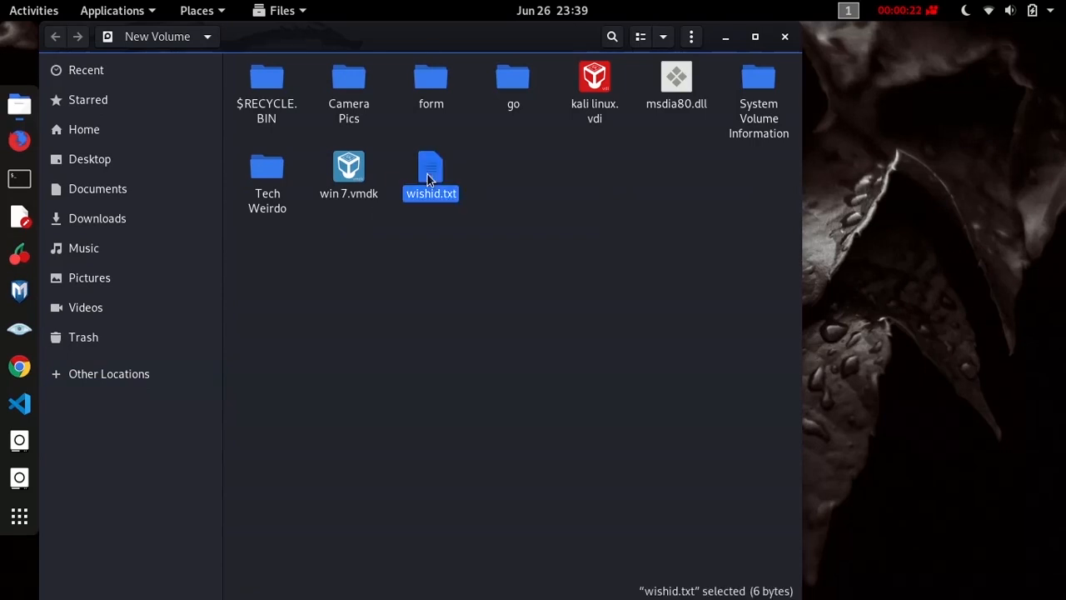
{"action": "right_click", "coordinate": [430, 175]}
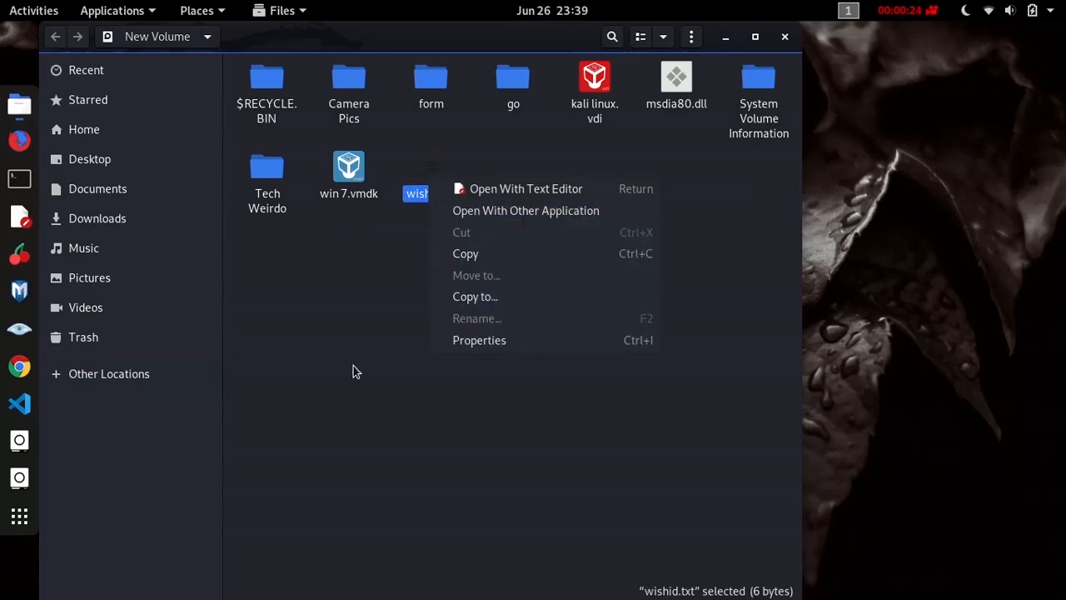
{"action": "left_click", "coordinate": [108, 373]}
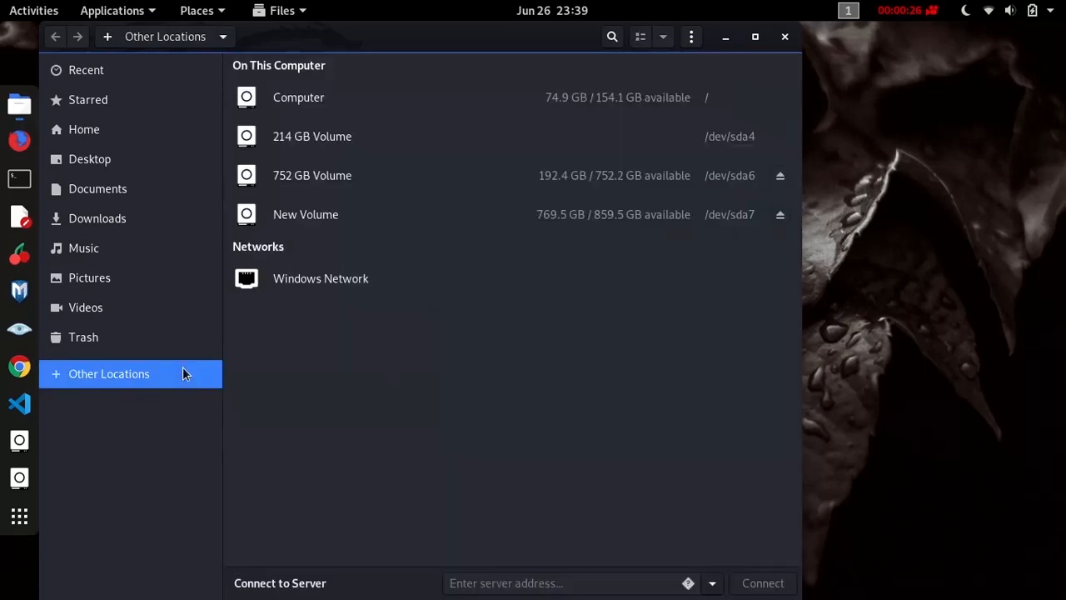
{"action": "double_click", "coordinate": [313, 175]}
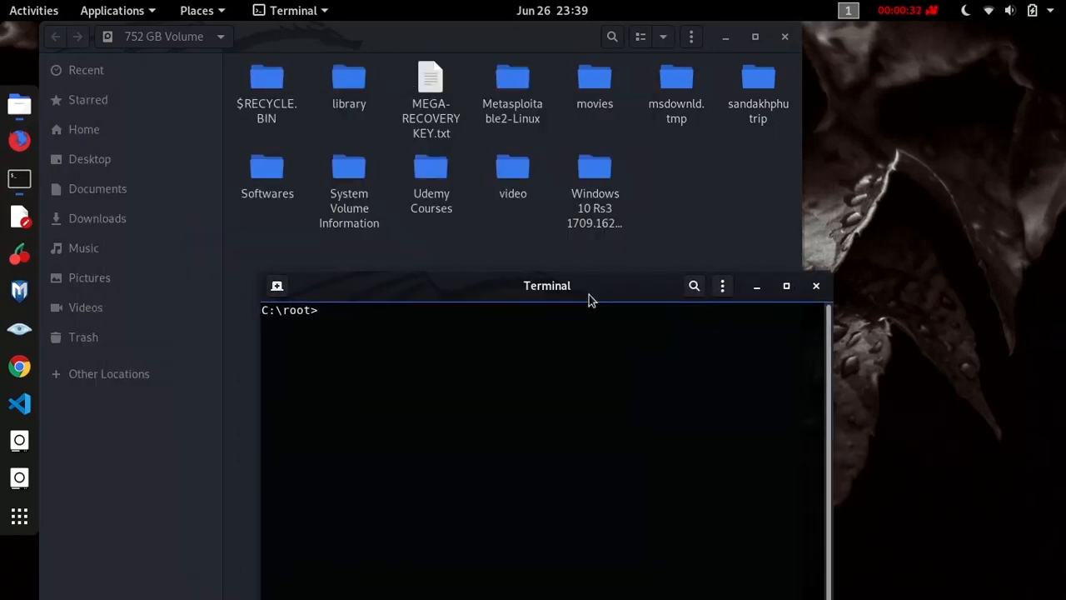
Run 'ntfsfix /dev/sda6 -d' in Terminal to repair the NTFS partition.
{"action": "type", "text": "n"}
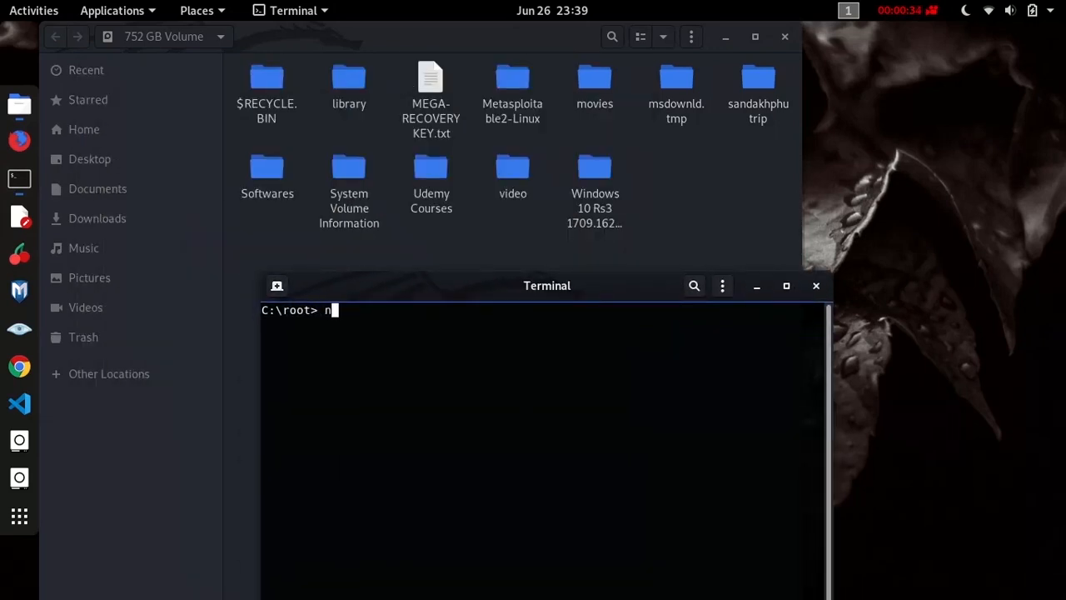
{"action": "type", "text": "tfsfi"}
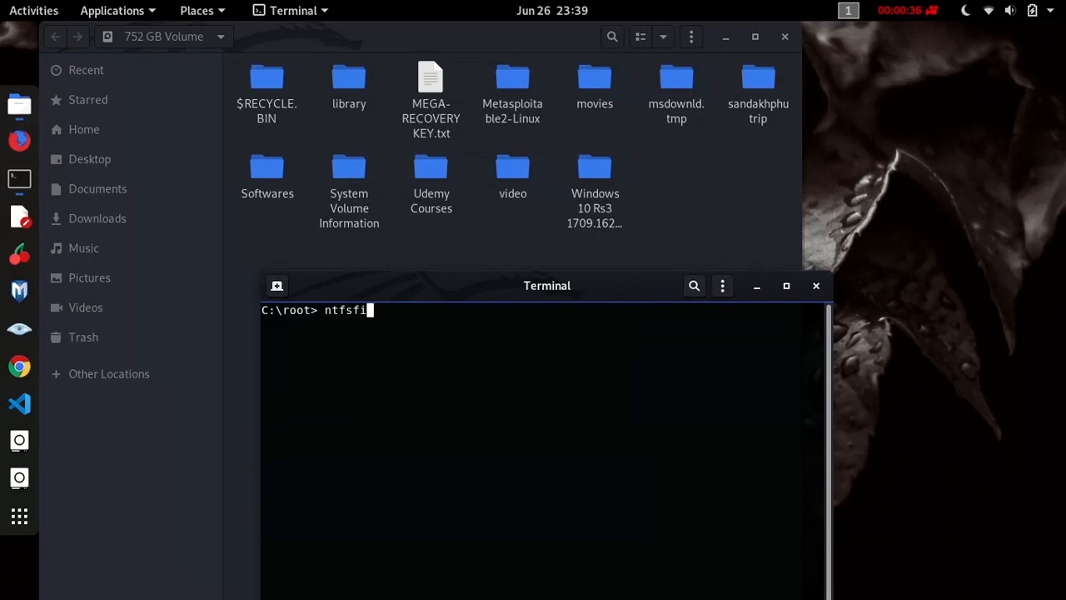
{"action": "type", "text": "x /"}
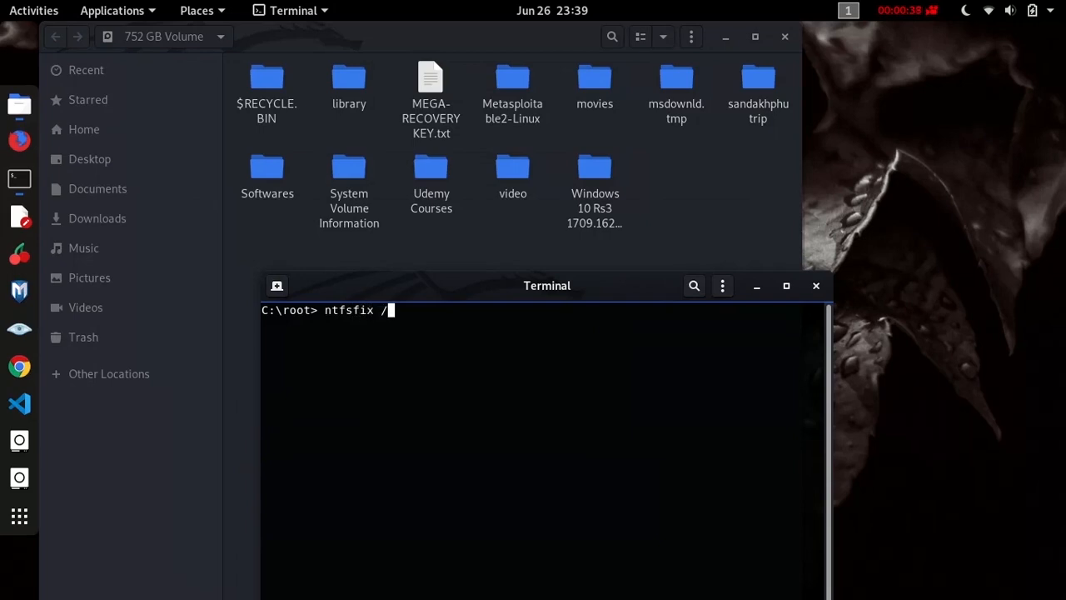
{"action": "type", "text": "dev/"}
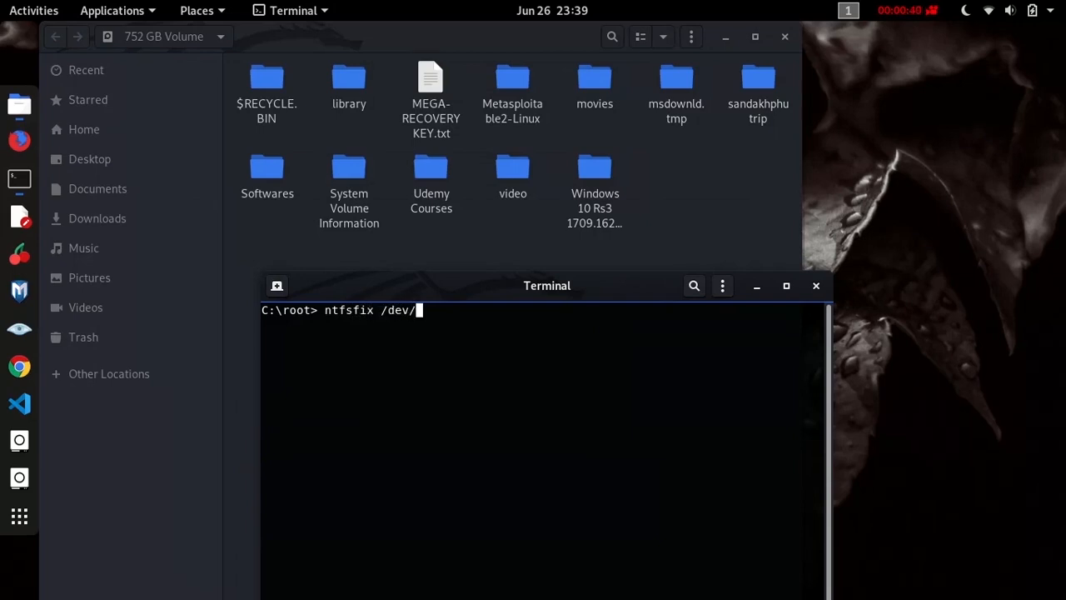
{"action": "type", "text": "sda6"}
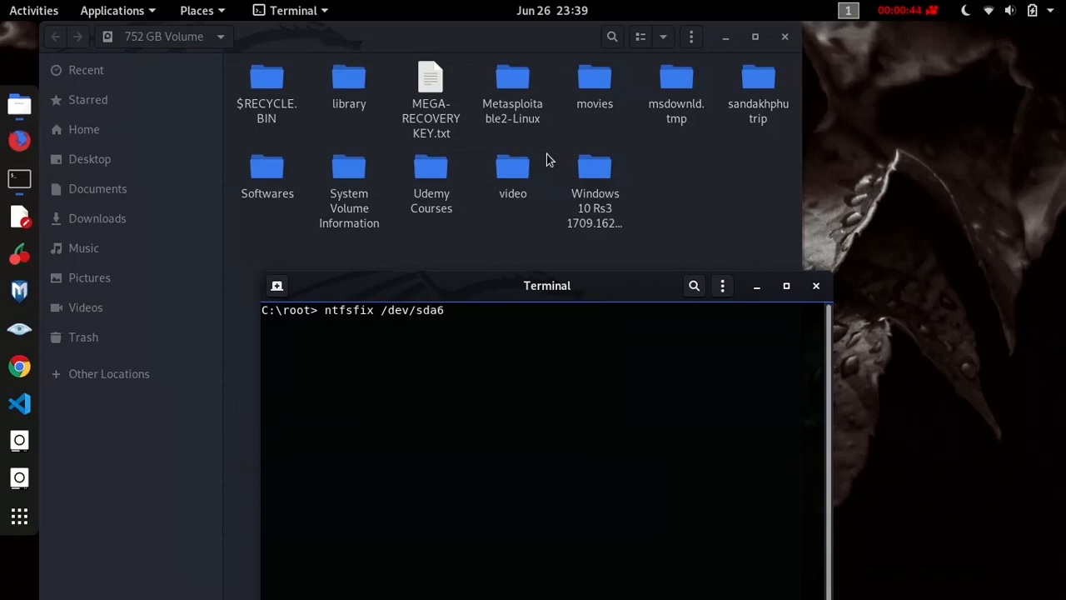
{"action": "left_click", "coordinate": [108, 374]}
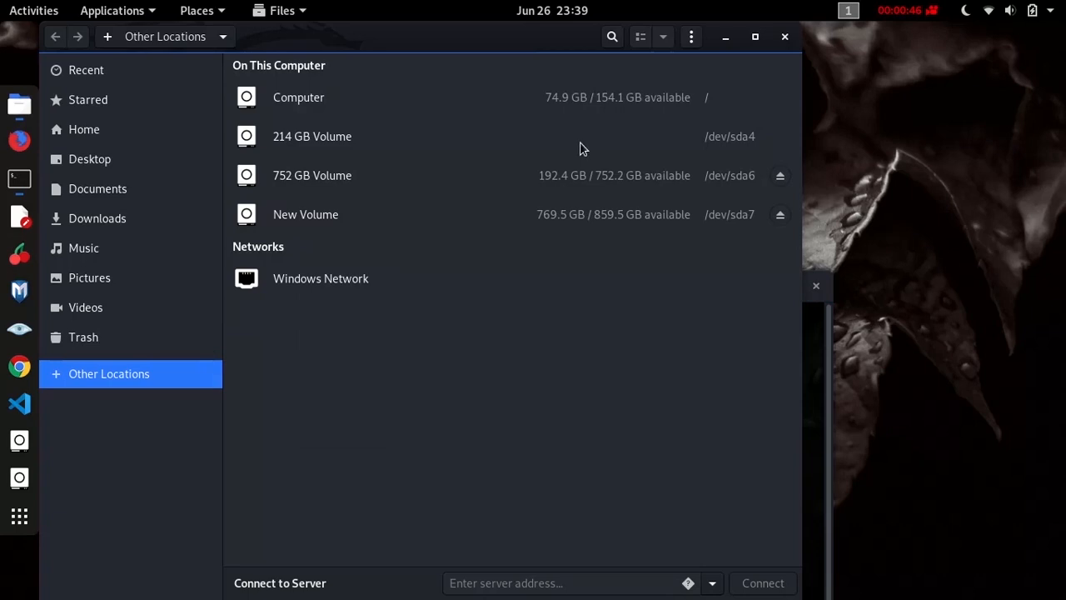
{"action": "mouse_move", "coordinate": [726, 193]}
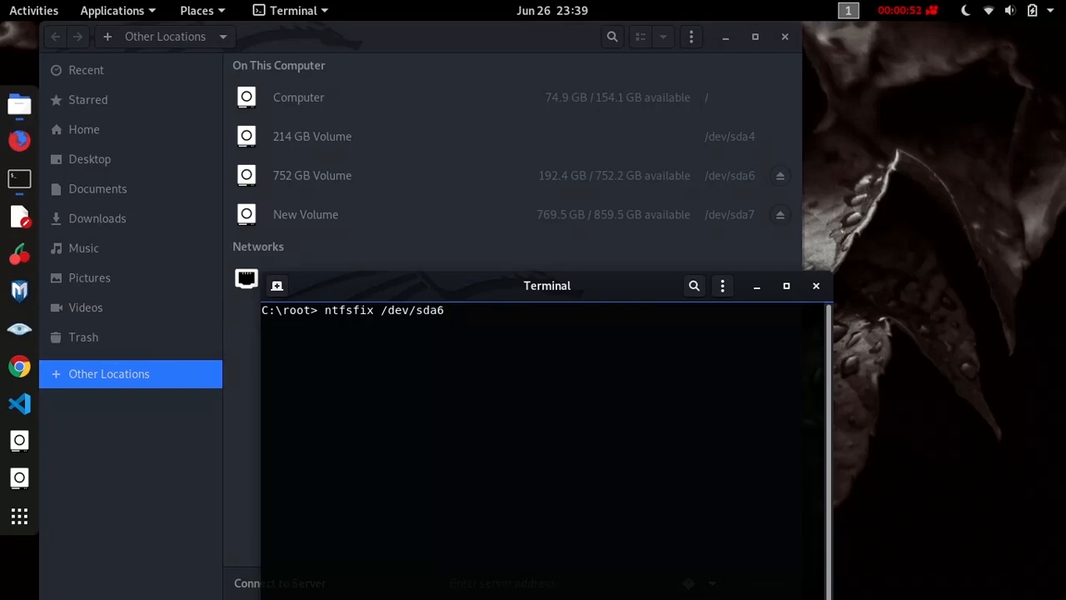
{"action": "type", "text": "-d"}
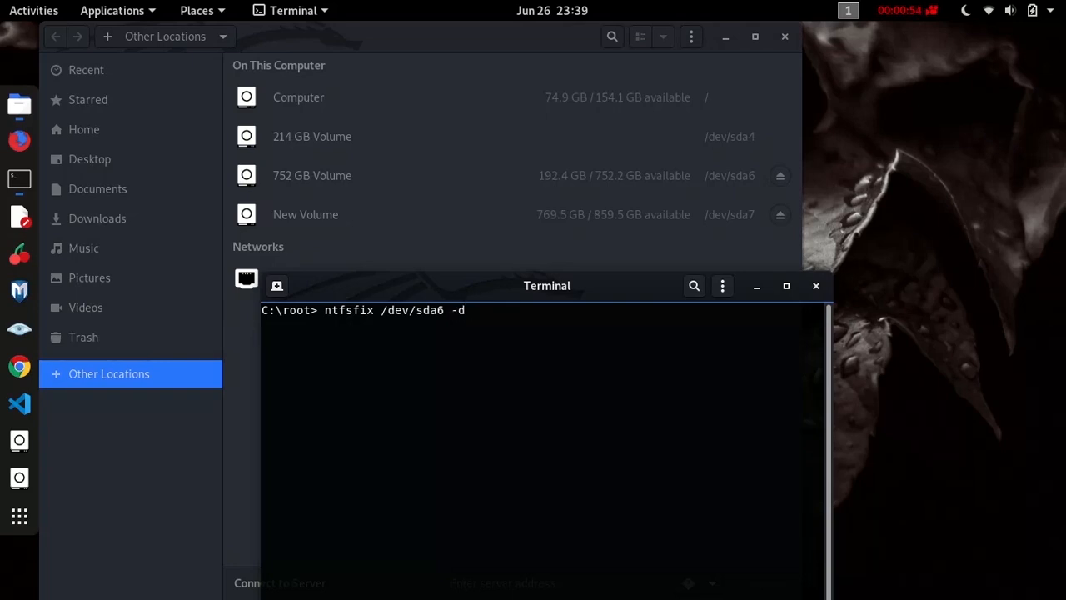
{"action": "key", "text": "Return"}
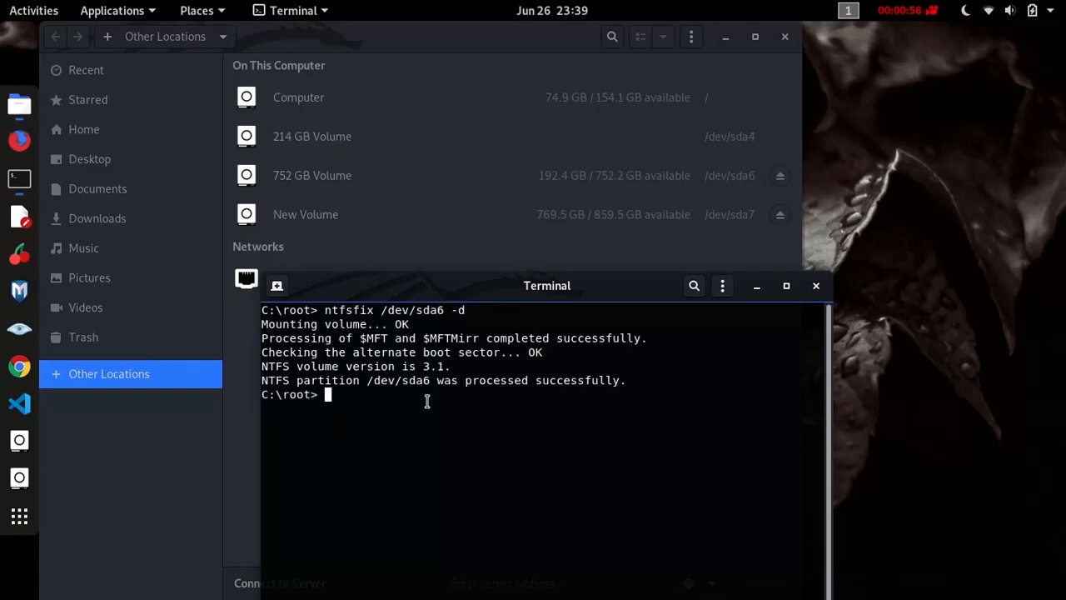
{"action": "mouse_move", "coordinate": [505, 393]}
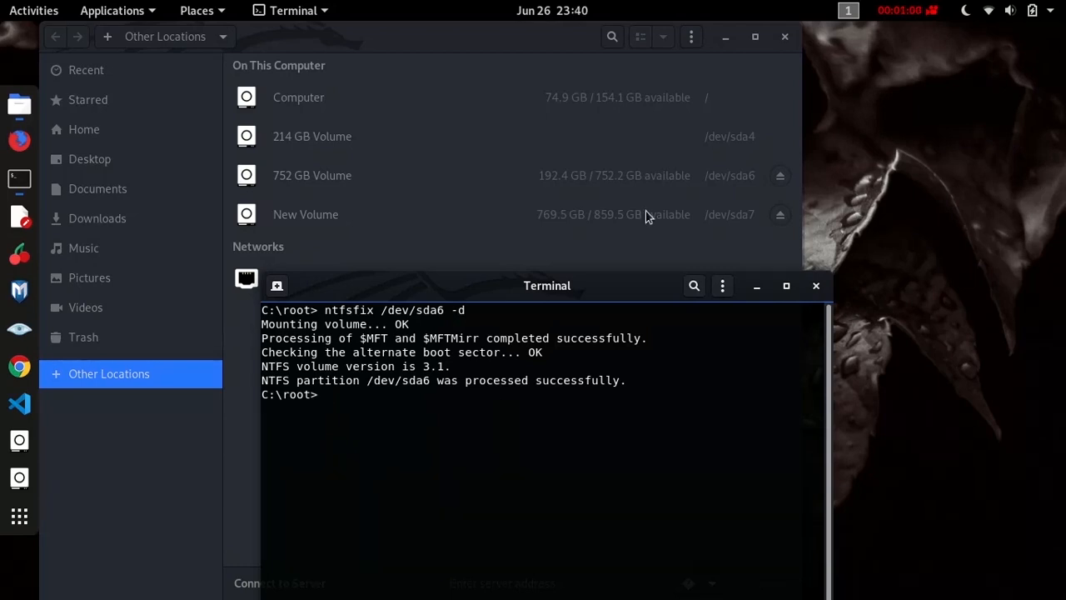
Reopen the 752 GB Volume and select the Udemy Courses folder.
{"action": "double_click", "coordinate": [311, 175]}
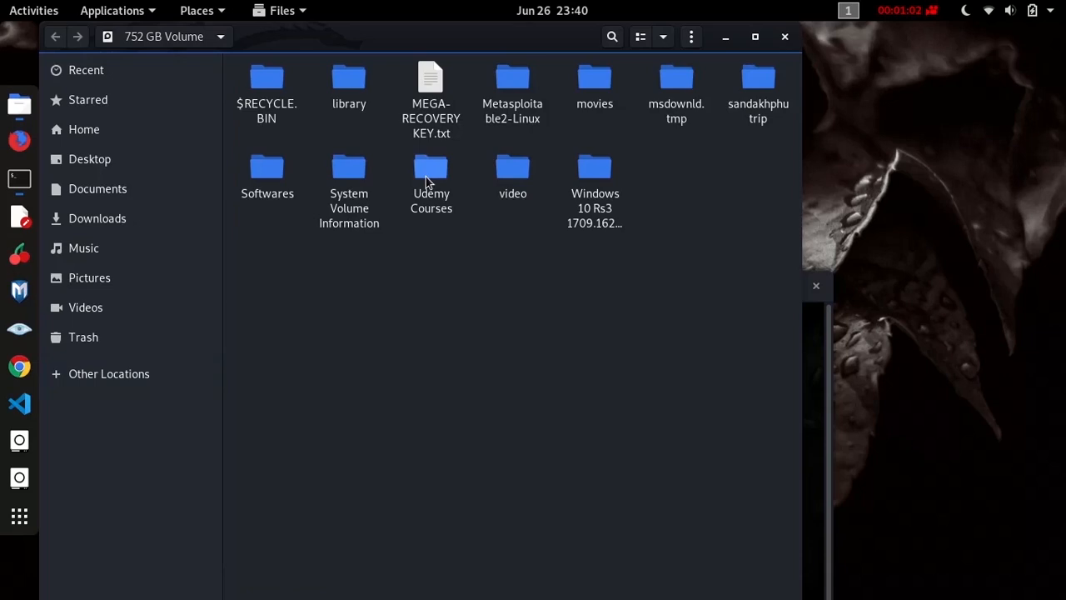
{"action": "left_click", "coordinate": [430, 167]}
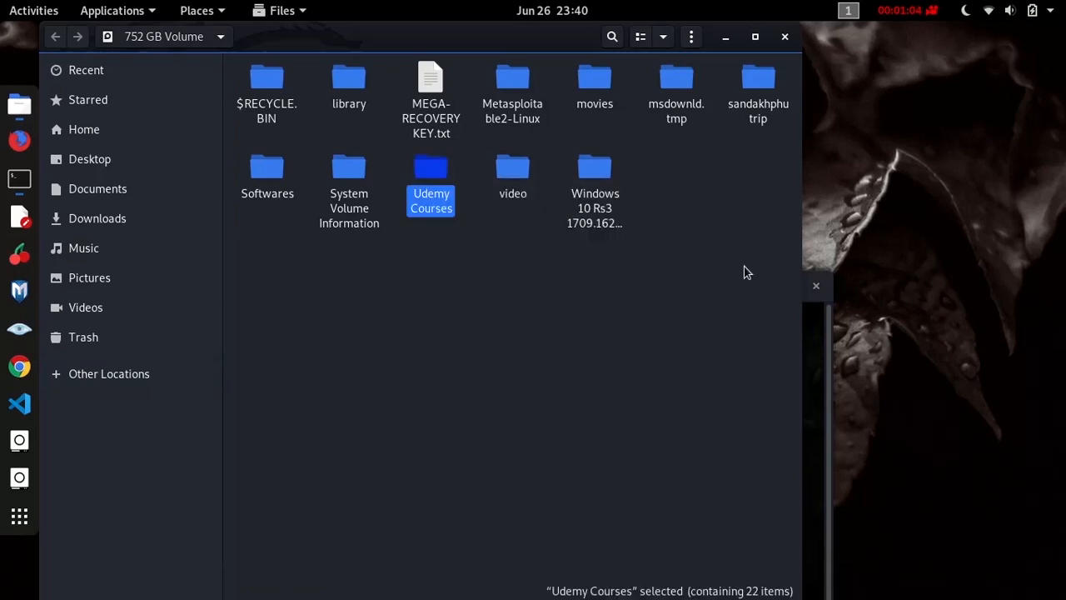
{"action": "mouse_move", "coordinate": [1056, 27]}
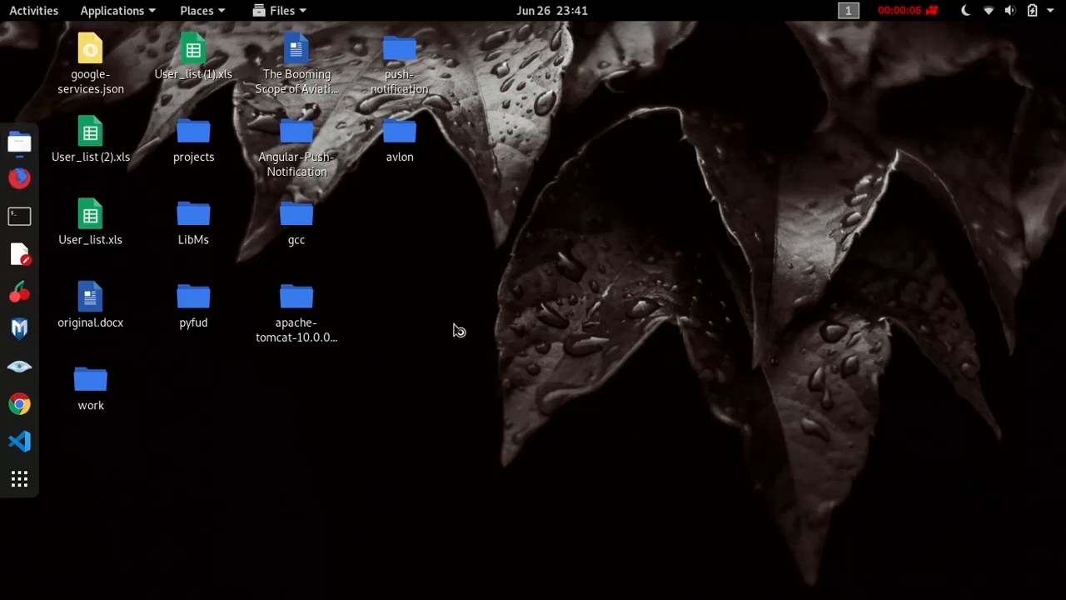
Reopen Files on the 752 GB Volume and show MEGA-RECOVERYKEY.txt's actions, now with Cut and Move to Trash.
{"action": "left_click", "coordinate": [20, 141]}
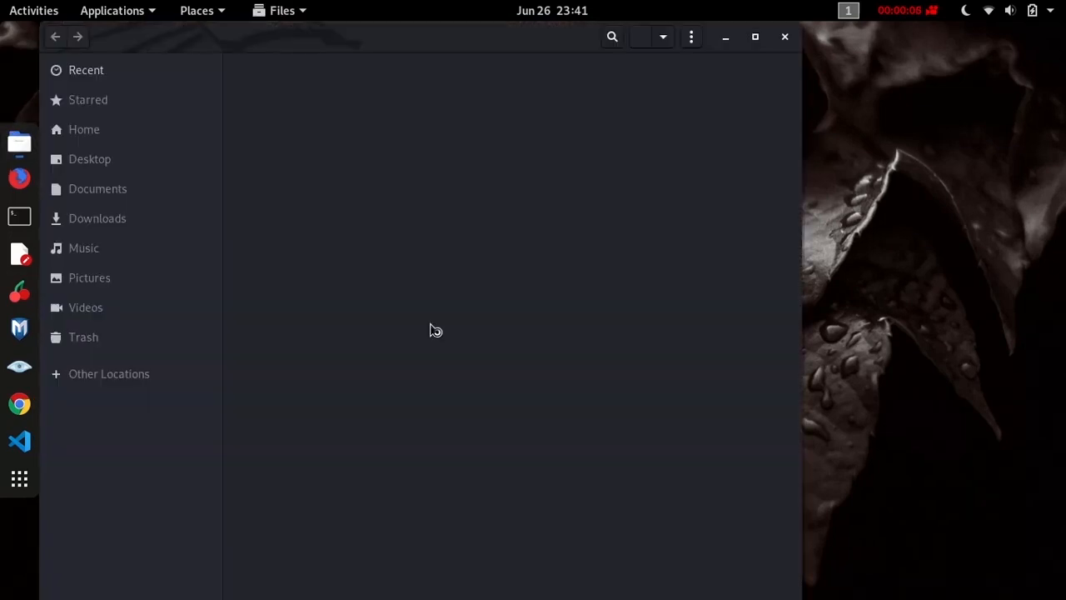
{"action": "left_click", "coordinate": [83, 130]}
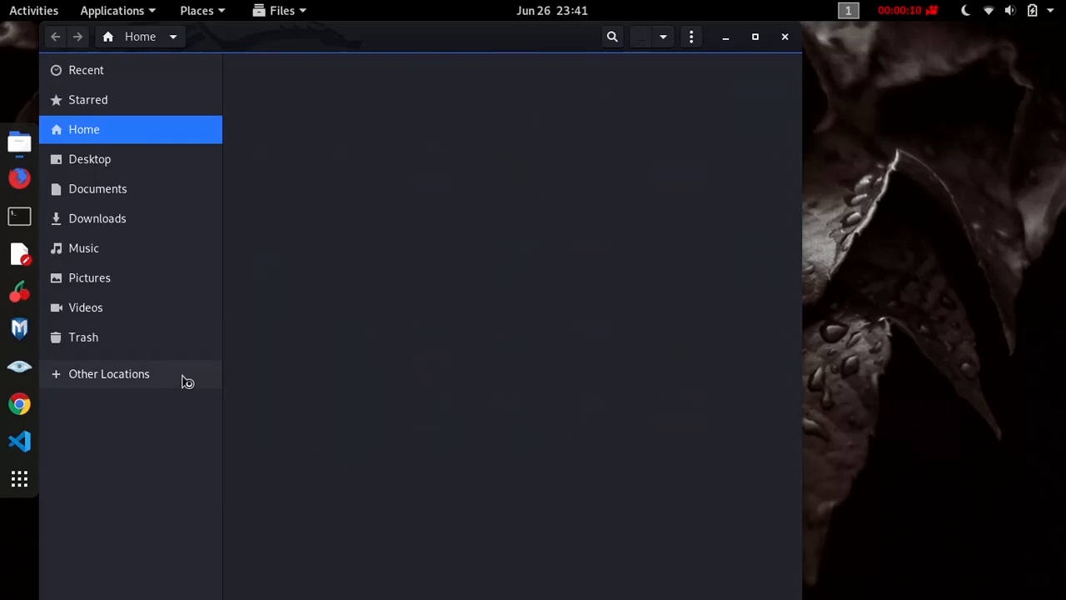
{"action": "left_click", "coordinate": [108, 373]}
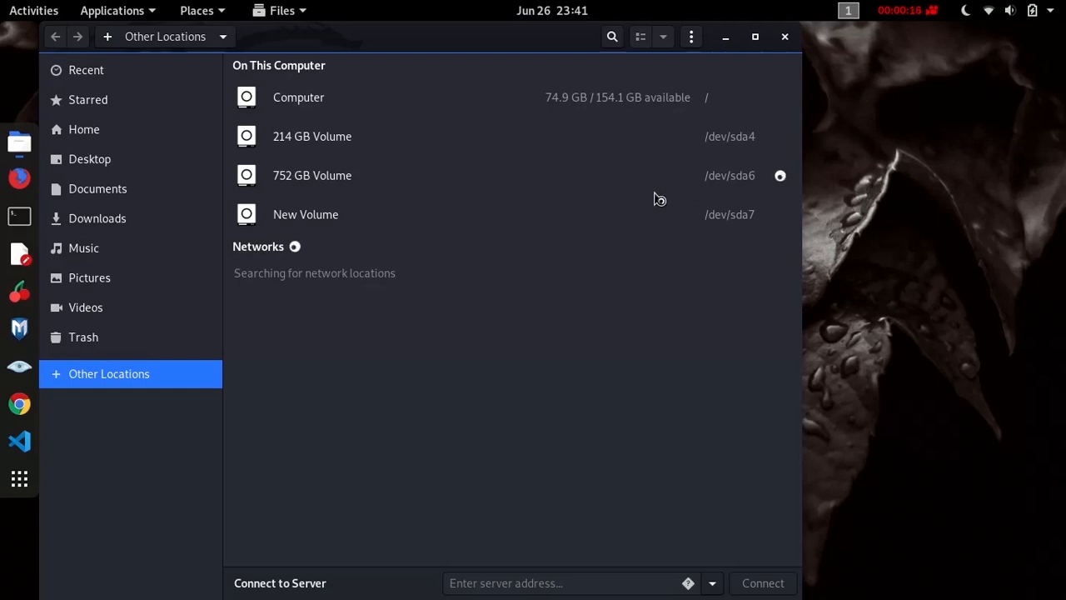
{"action": "double_click", "coordinate": [313, 175]}
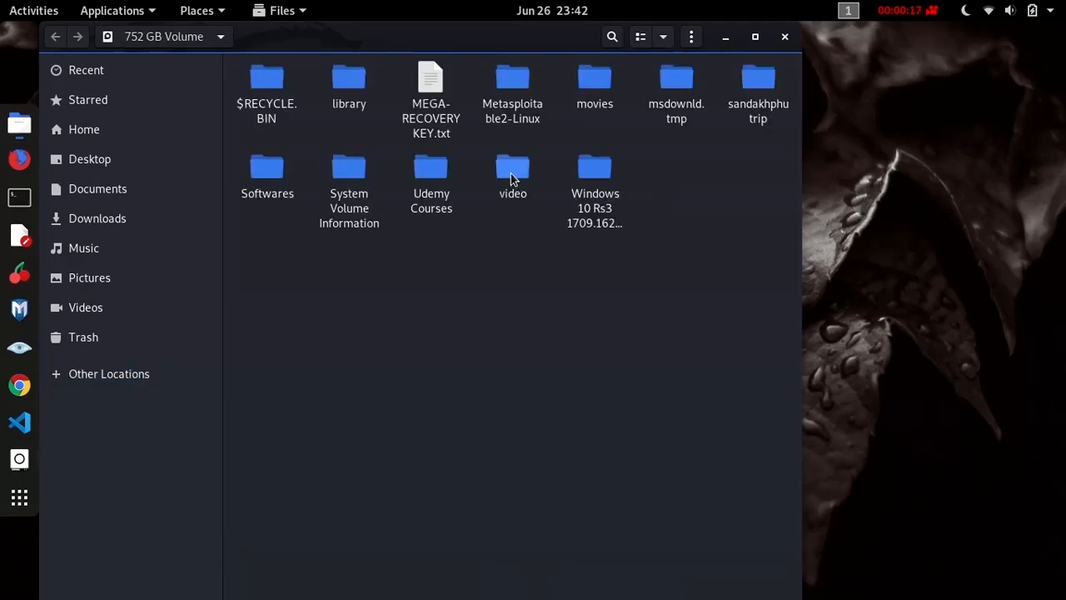
{"action": "right_click", "coordinate": [430, 92]}
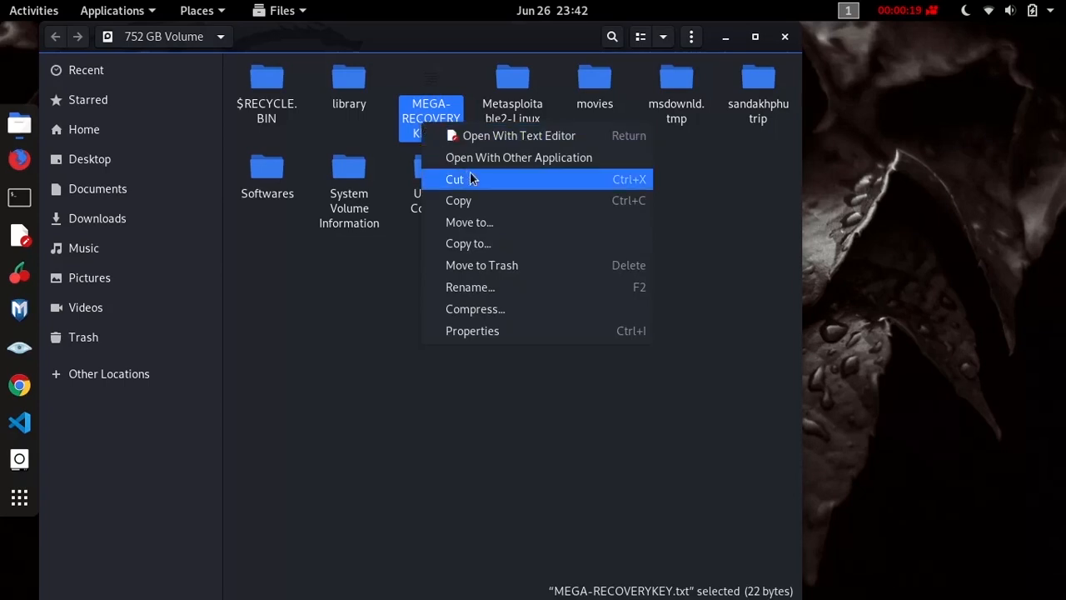
{"action": "mouse_move", "coordinate": [482, 265]}
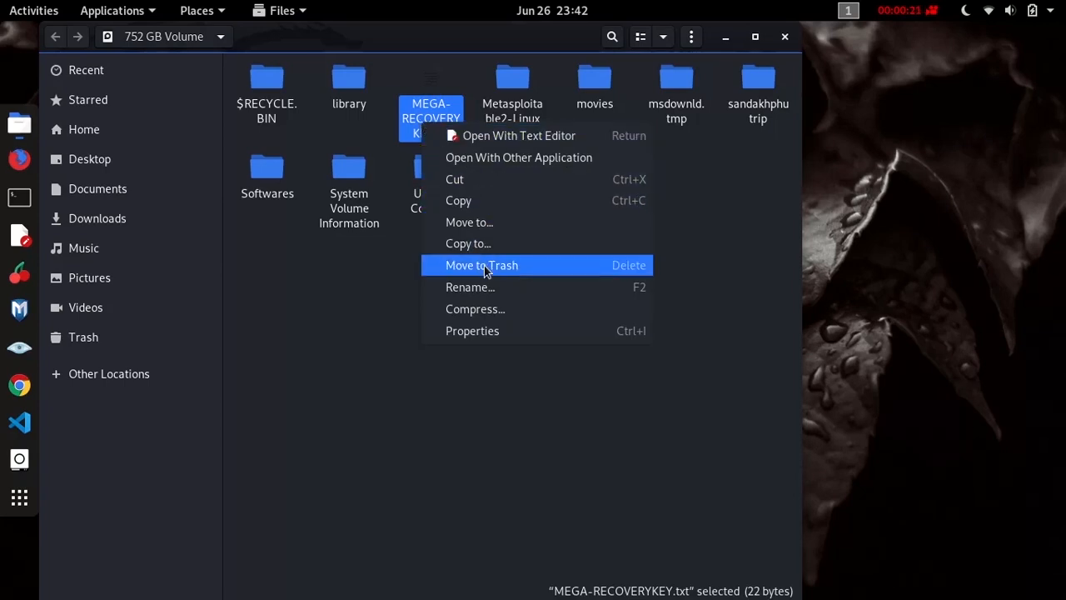
{"action": "mouse_move", "coordinate": [580, 273]}
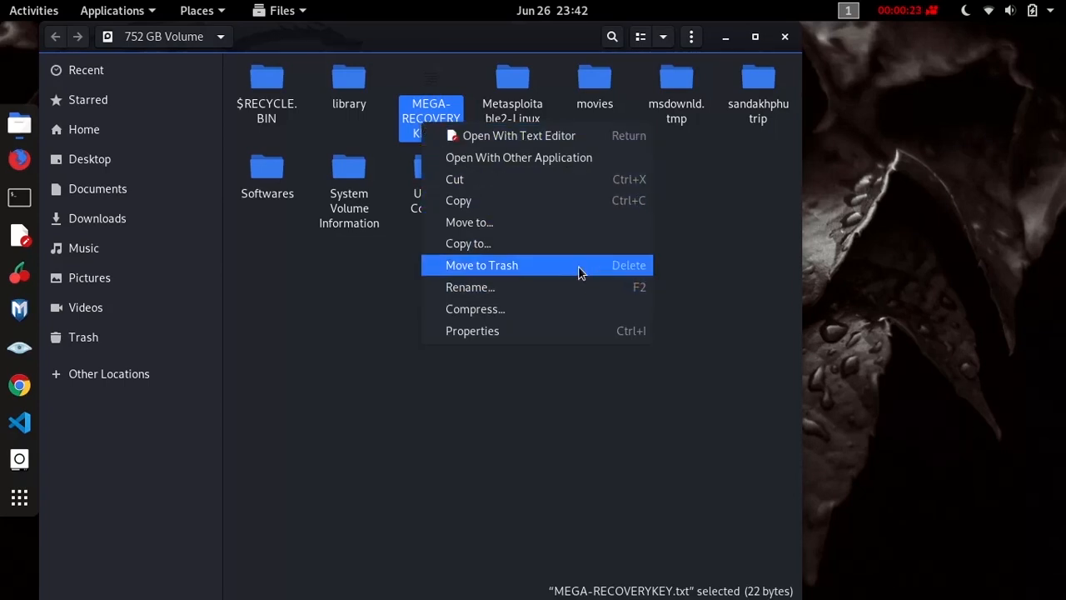
Open New Volume from Other Locations and show wishid.txt's actions, lacking Cut and Move to Trash.
{"action": "left_click", "coordinate": [481, 265]}
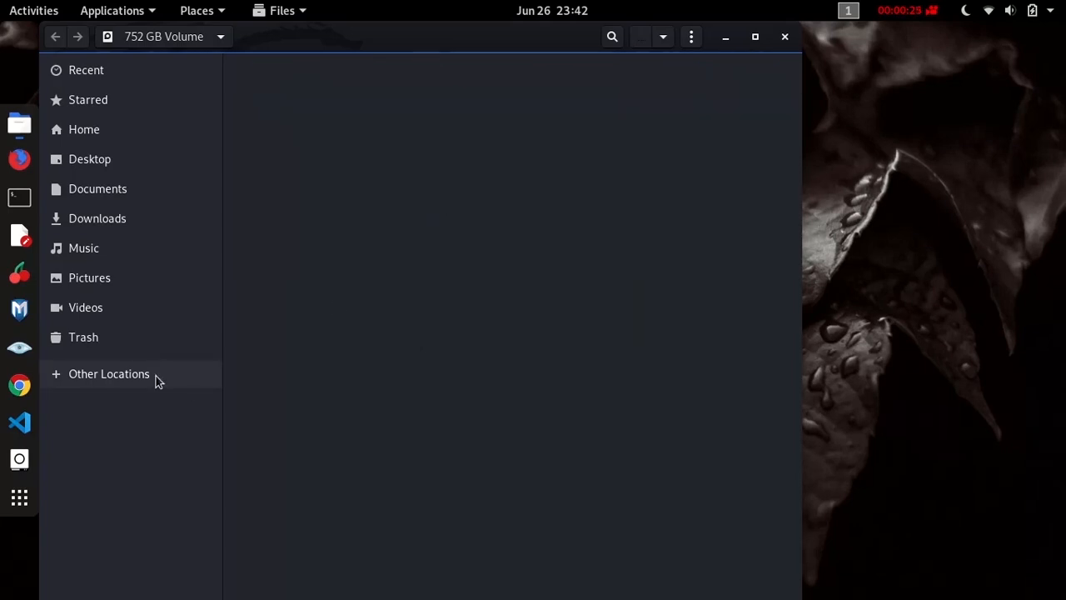
{"action": "left_click", "coordinate": [109, 374]}
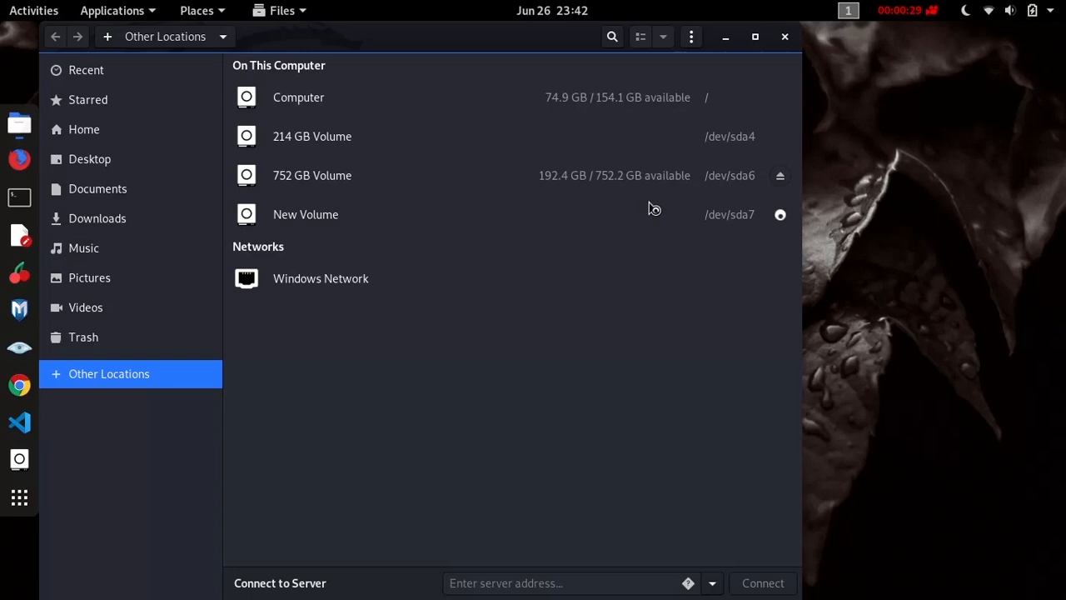
{"action": "right_click", "coordinate": [416, 193]}
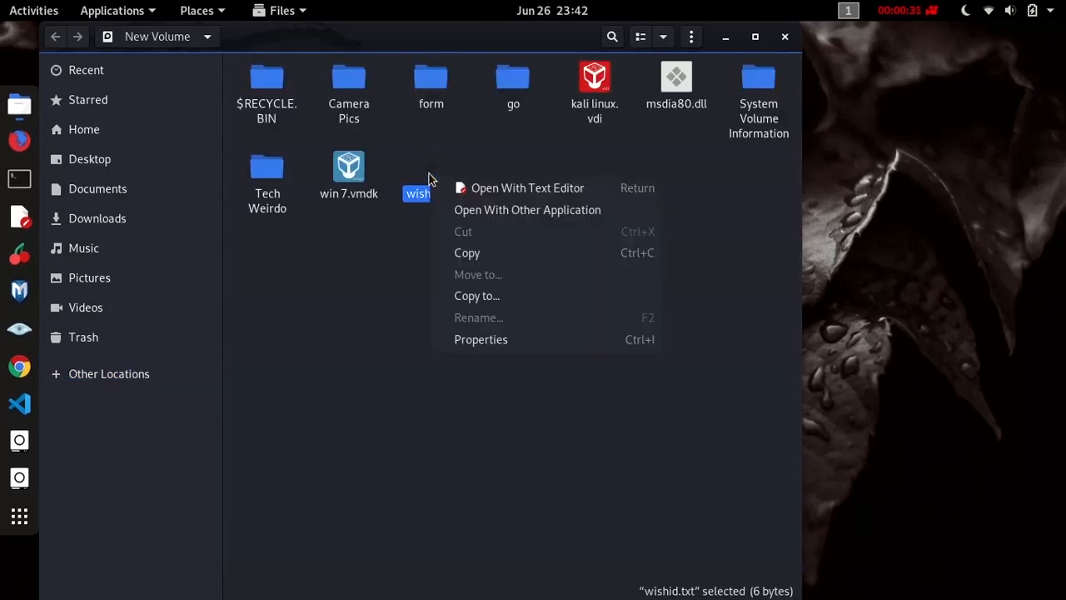
{"action": "mouse_move", "coordinate": [564, 260]}
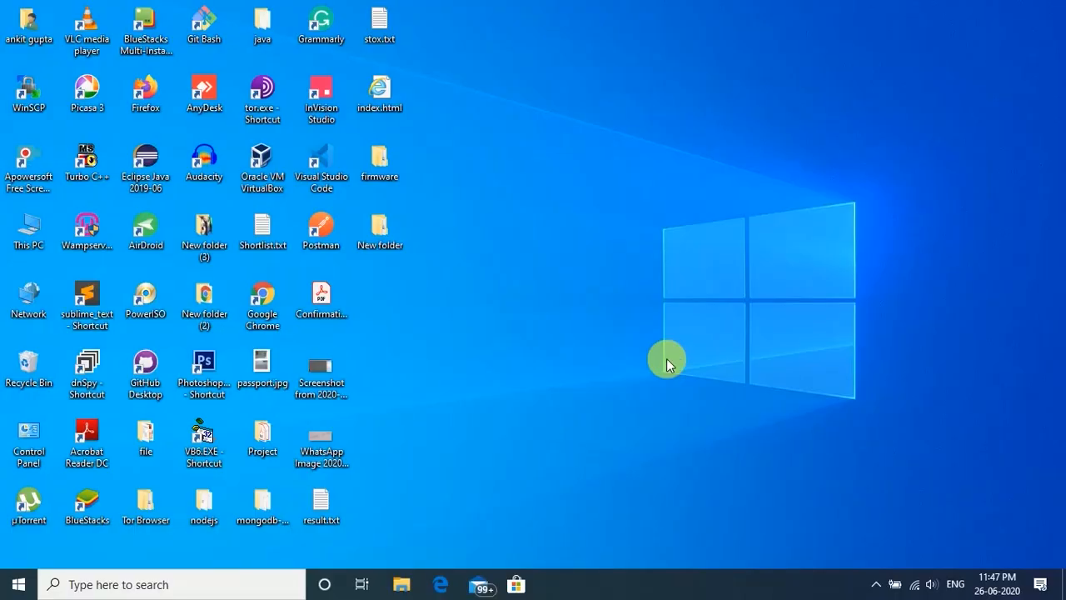
{"action": "mouse_move", "coordinate": [764, 398]}
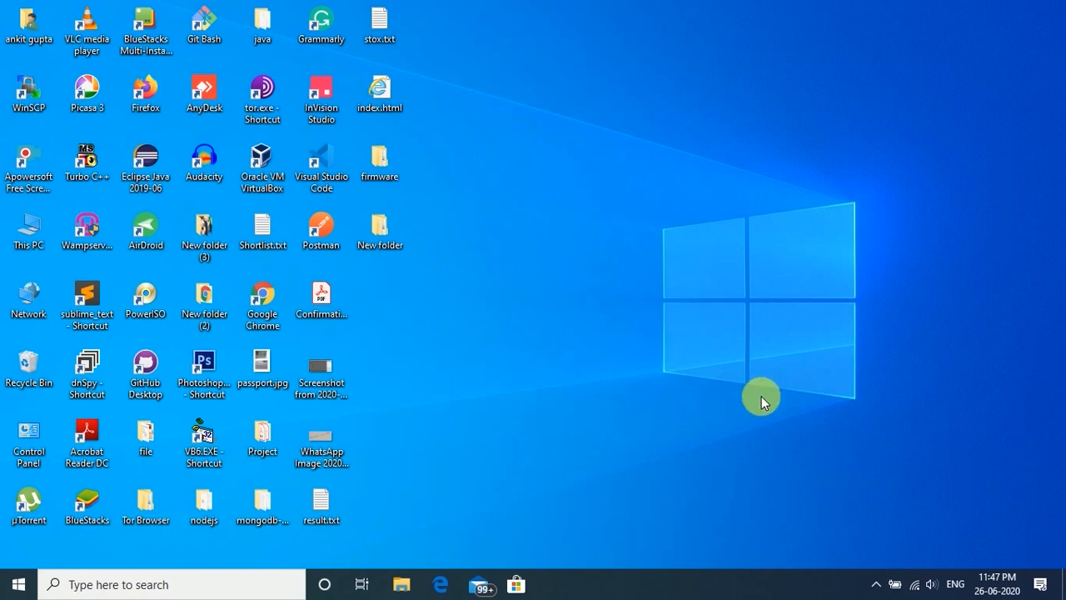
{"action": "mouse_move", "coordinate": [930, 503]}
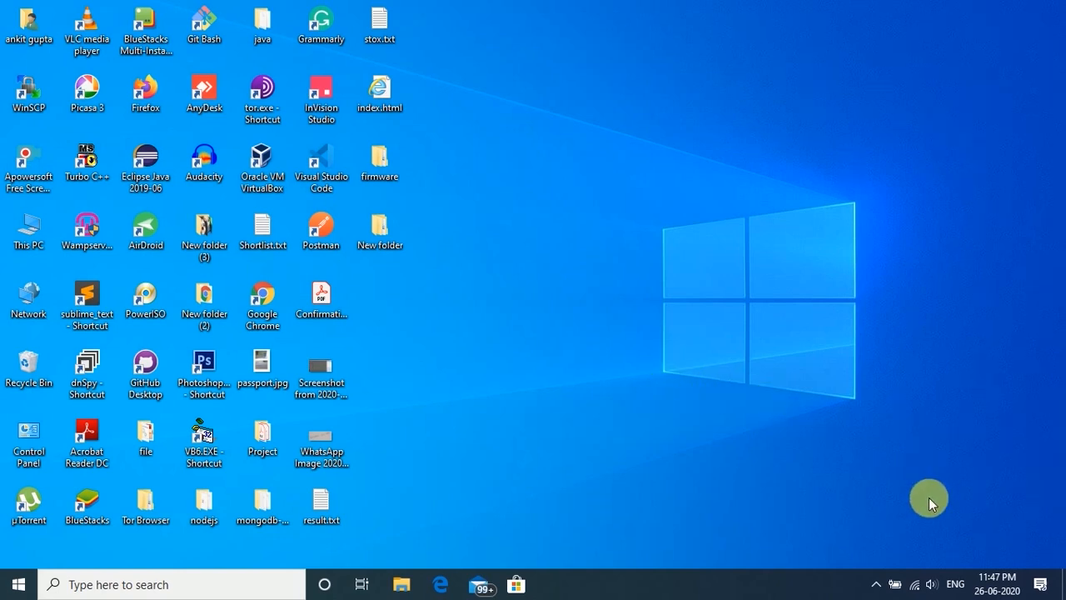
{"action": "mouse_move", "coordinate": [898, 583]}
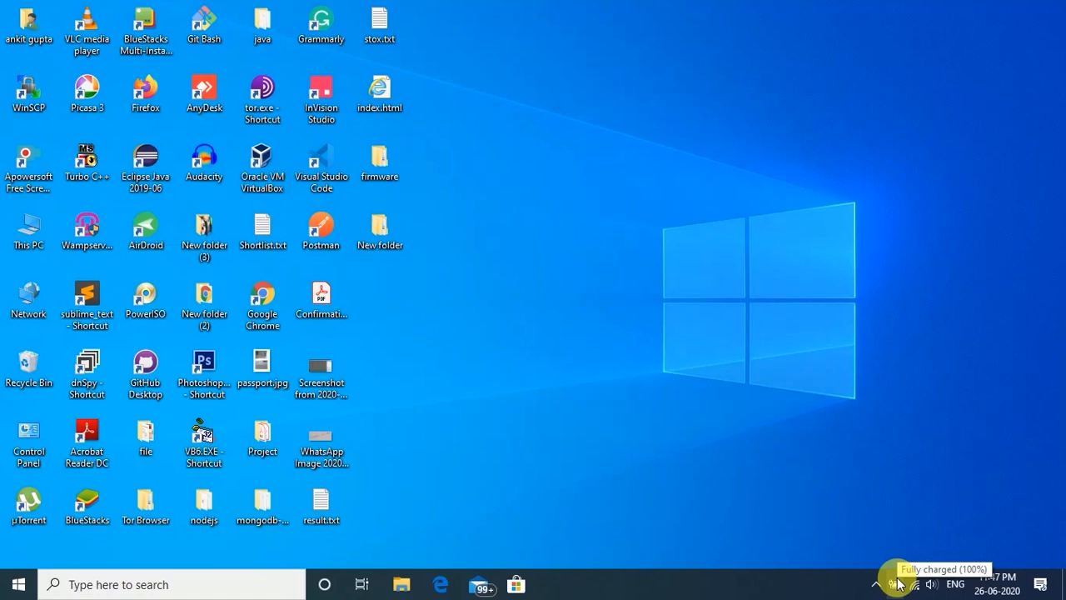
{"action": "mouse_move", "coordinate": [880, 532]}
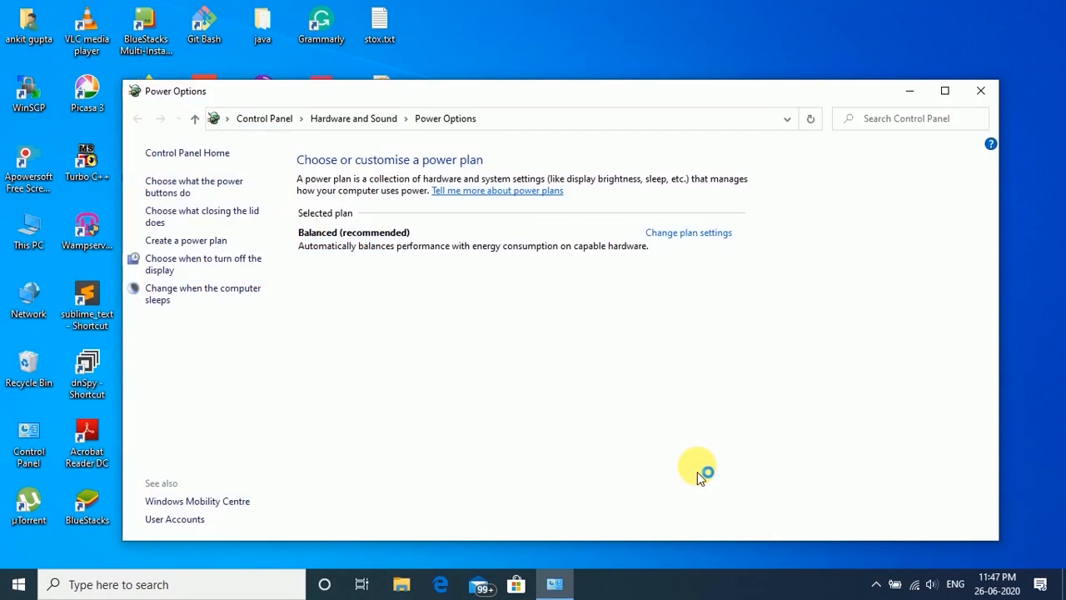
{"action": "mouse_move", "coordinate": [531, 395]}
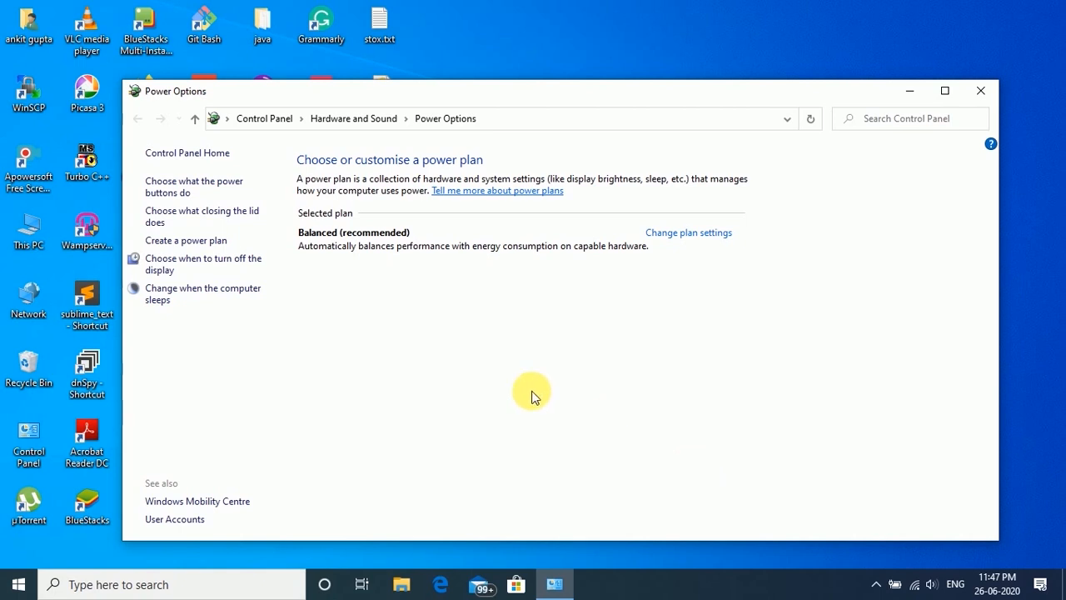
{"action": "mouse_move", "coordinate": [218, 203]}
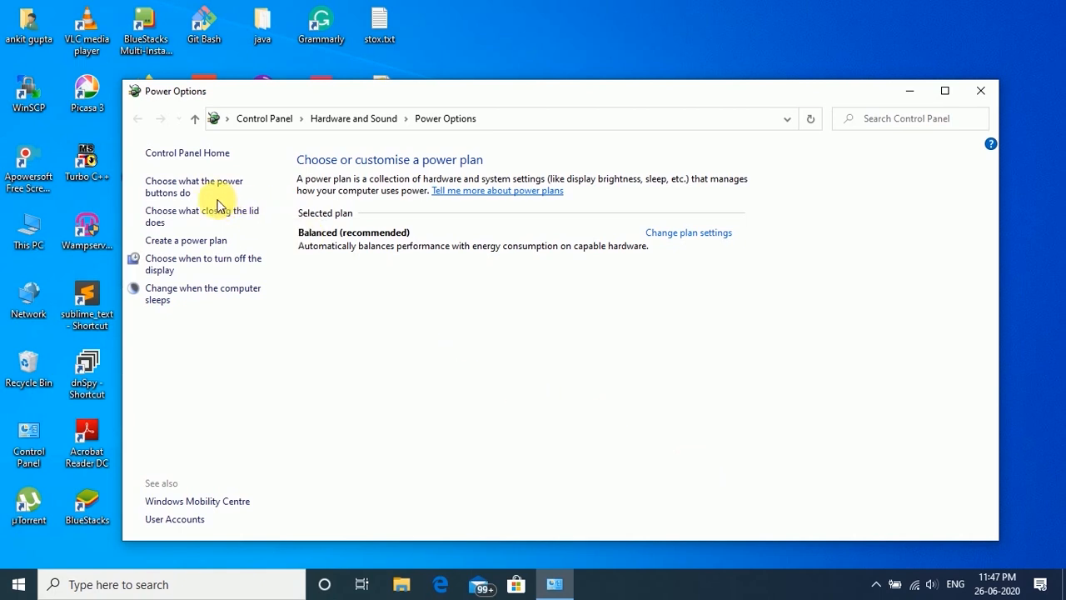
{"action": "mouse_move", "coordinate": [193, 186]}
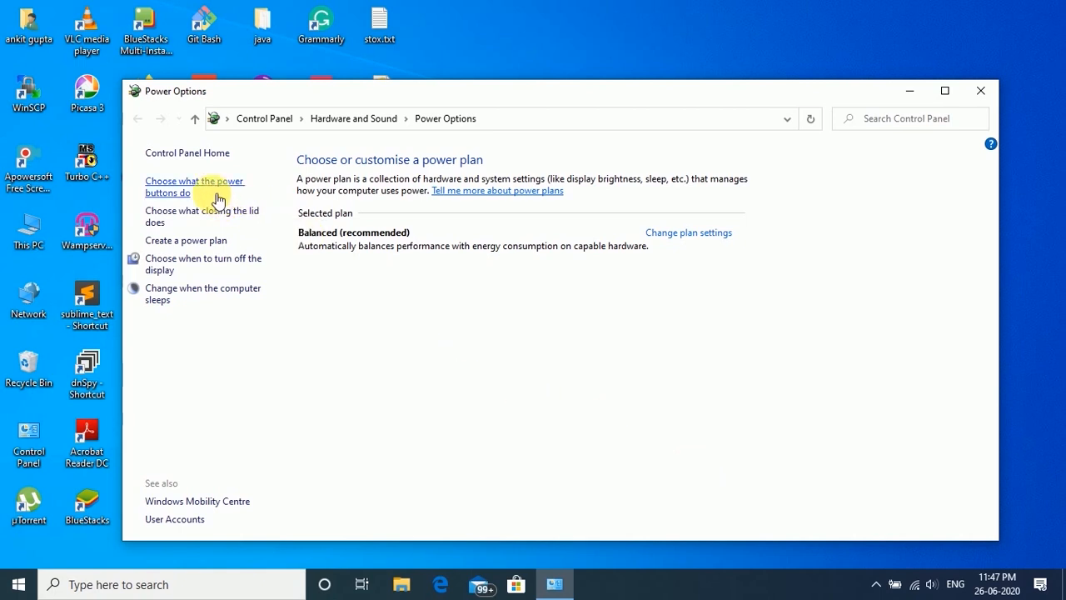
{"action": "mouse_move", "coordinate": [213, 210]}
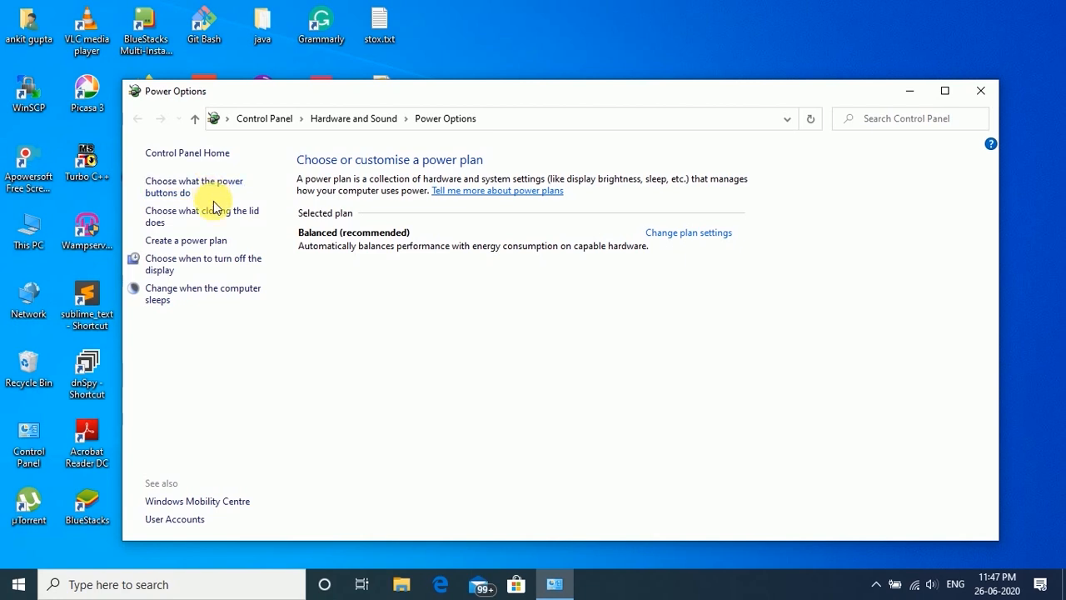
Show the power button and shut-down System Settings page in Control Panel.
{"action": "left_click", "coordinate": [193, 186]}
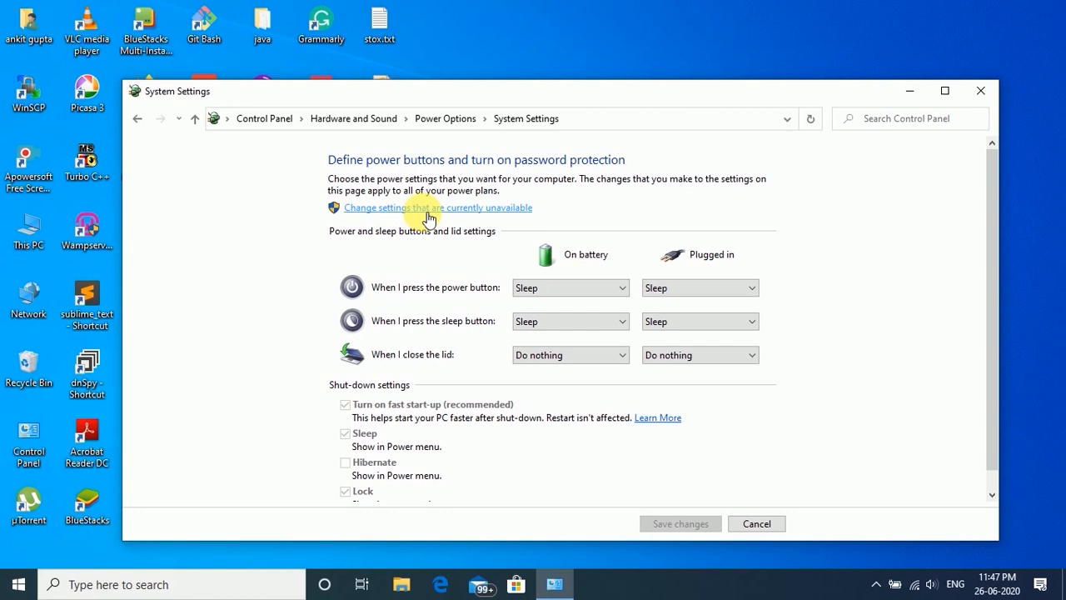
Unlock the shut-down settings, turn off fast start-up and close Power Options.
{"action": "left_click", "coordinate": [436, 206]}
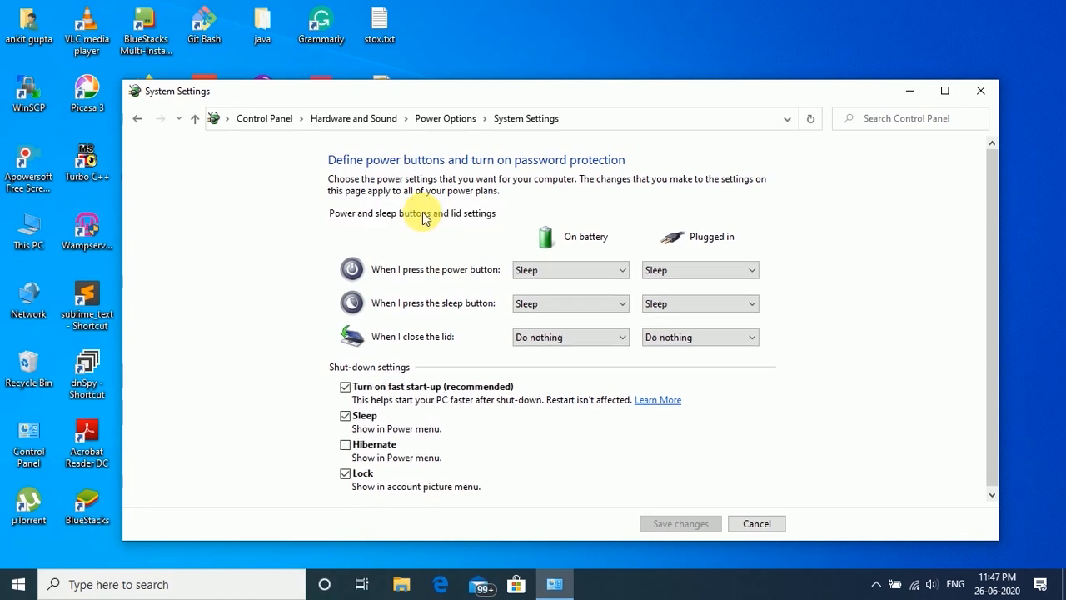
{"action": "mouse_move", "coordinate": [386, 389]}
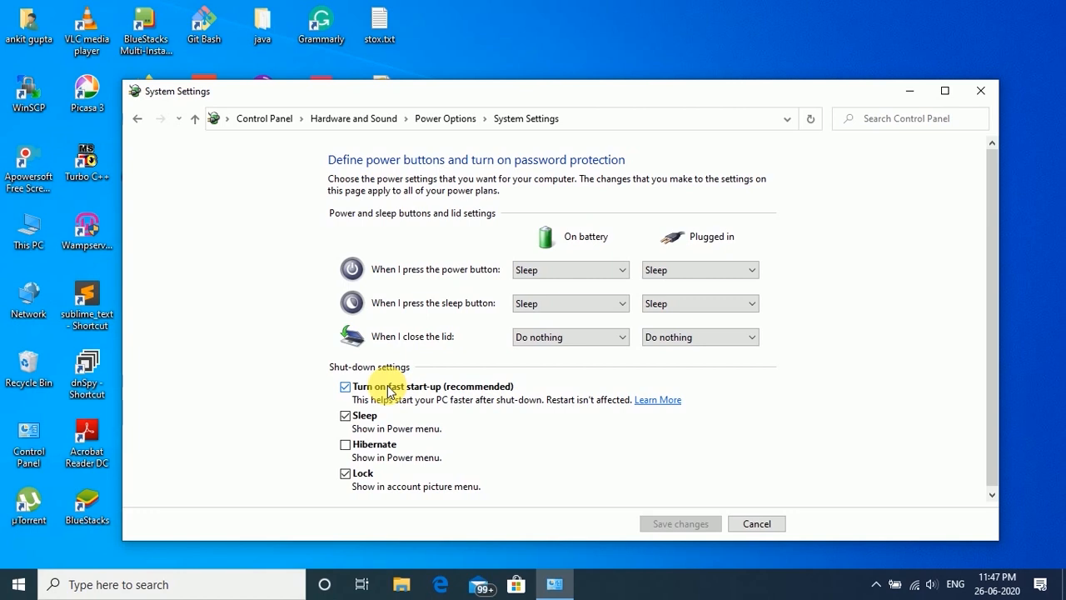
{"action": "left_click", "coordinate": [345, 386]}
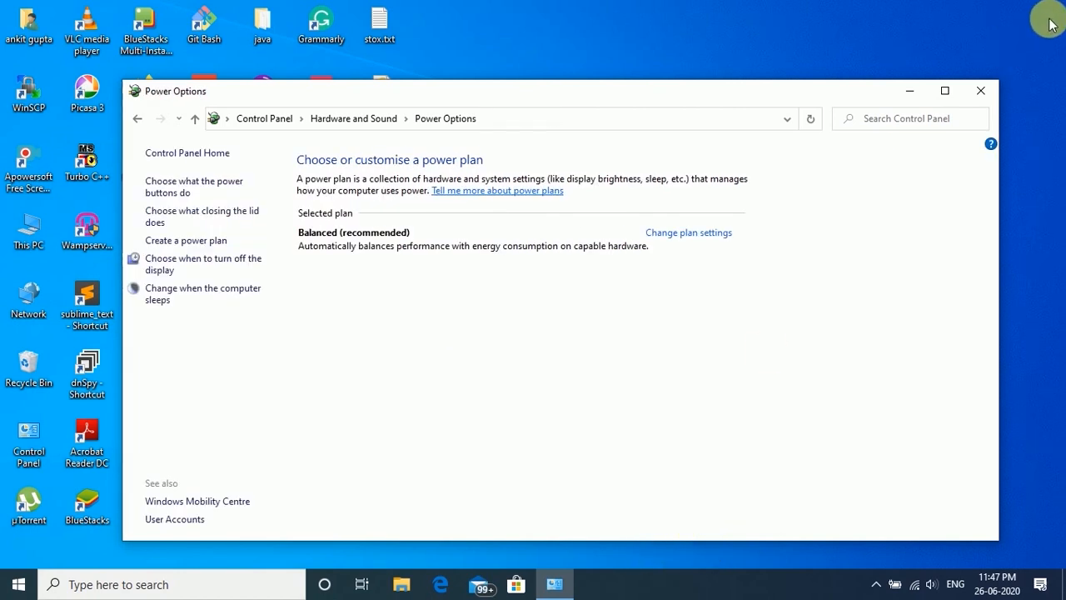
{"action": "left_click", "coordinate": [979, 90]}
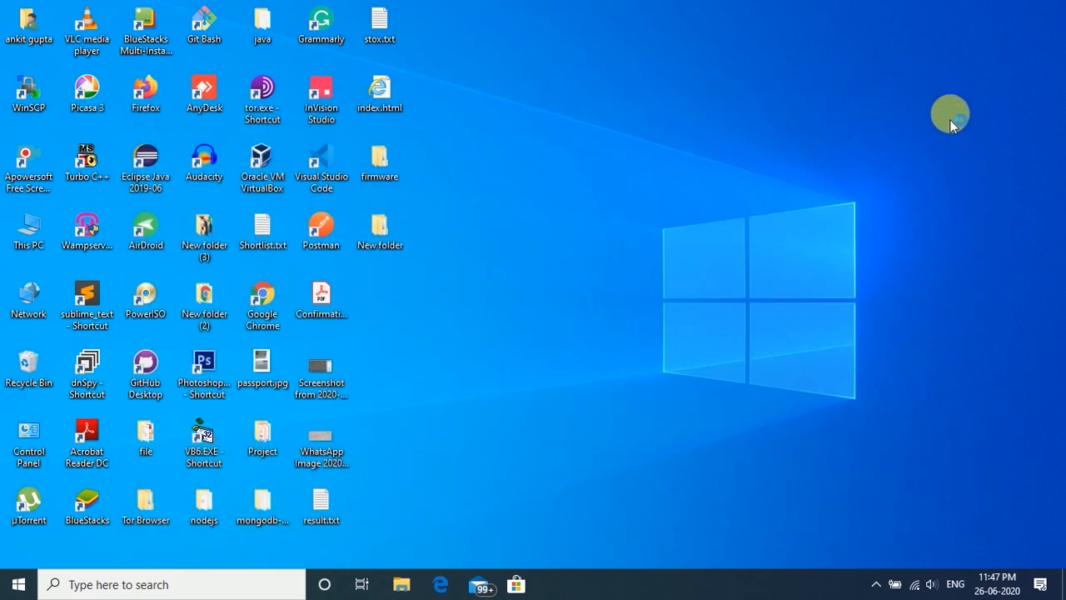
{"action": "mouse_move", "coordinate": [786, 227]}
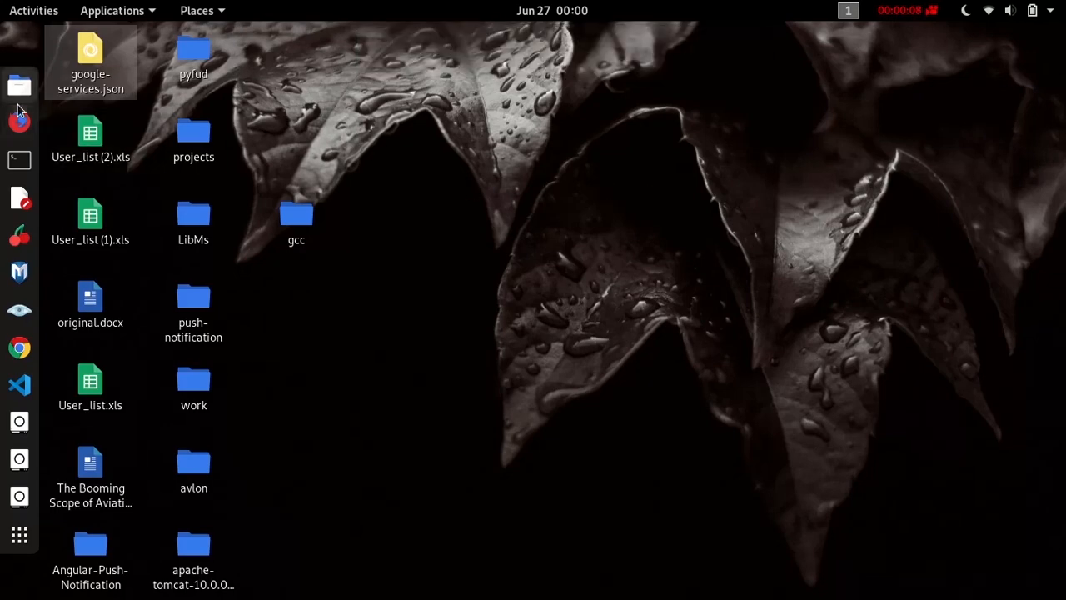
Reopen New Volume in Files and show wishid.txt's actions, now including Cut and Move to Trash.
{"action": "left_click", "coordinate": [19, 84]}
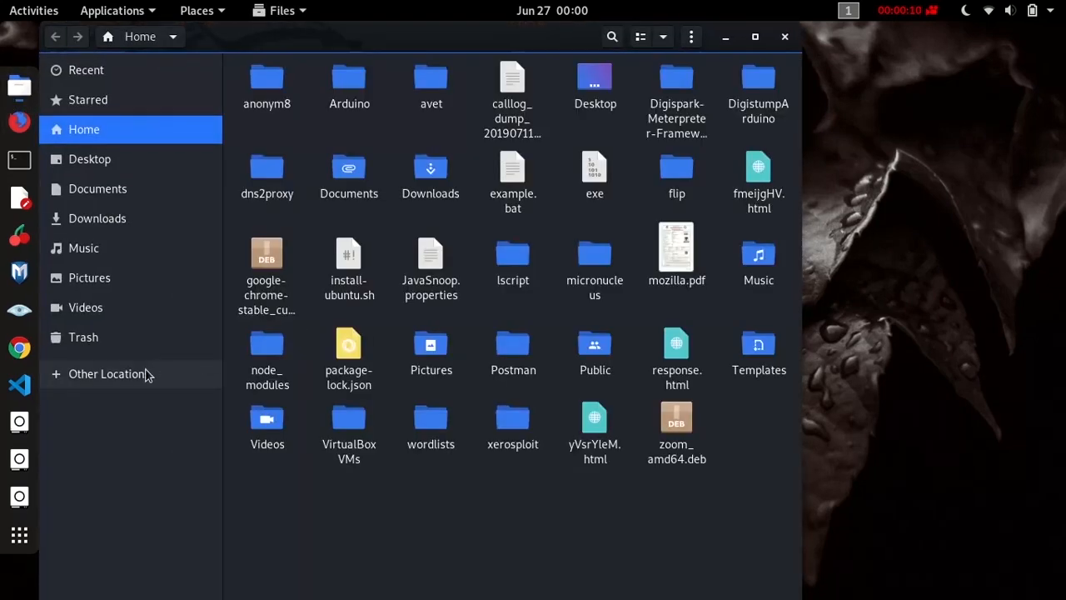
{"action": "left_click", "coordinate": [108, 374]}
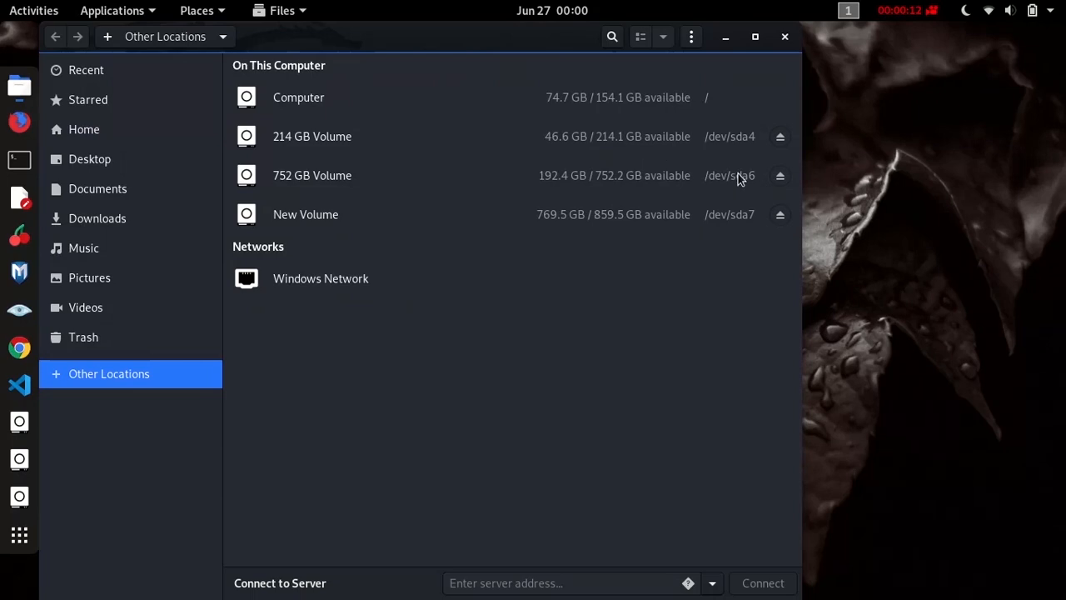
{"action": "mouse_move", "coordinate": [733, 198]}
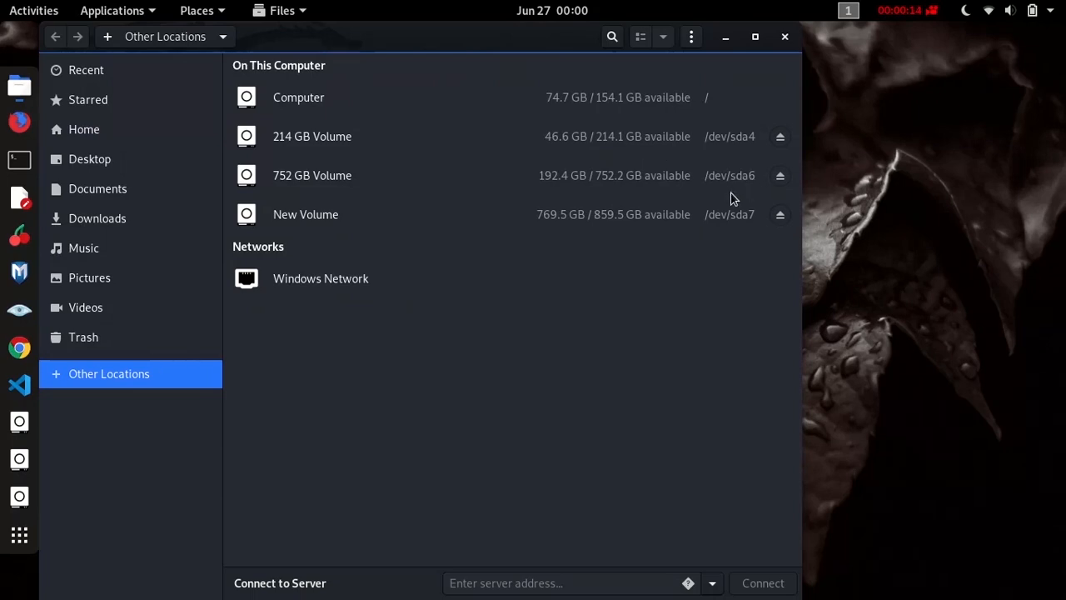
{"action": "mouse_move", "coordinate": [760, 192]}
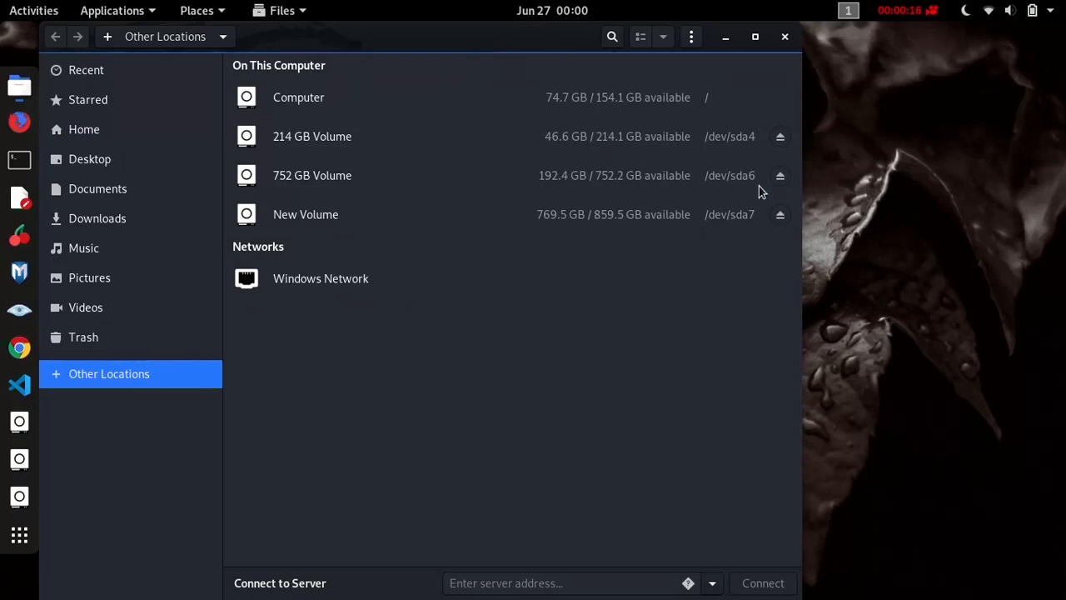
{"action": "mouse_move", "coordinate": [700, 204]}
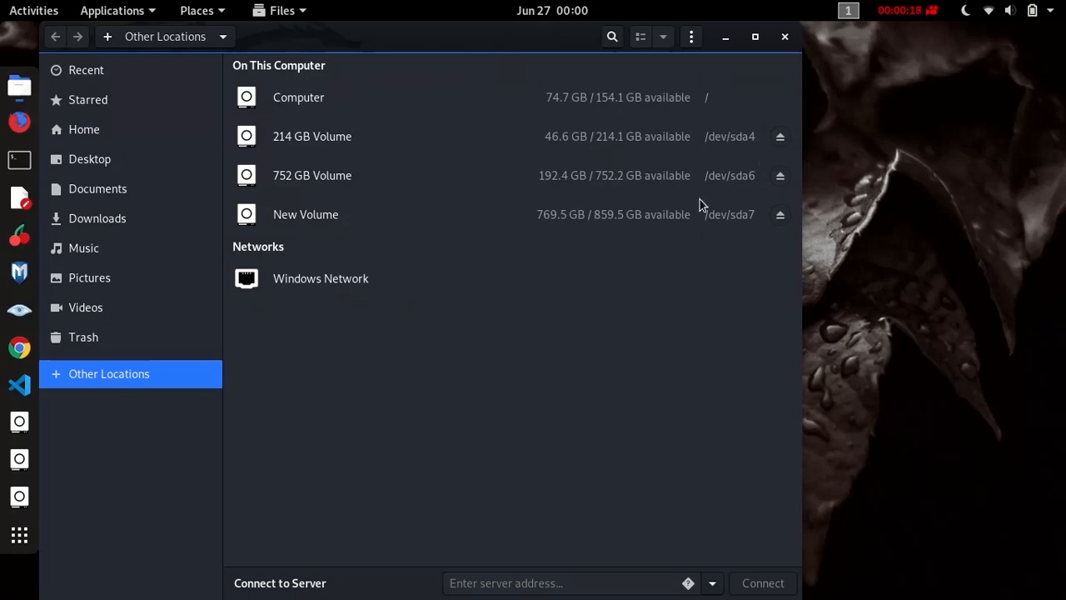
{"action": "mouse_move", "coordinate": [689, 223]}
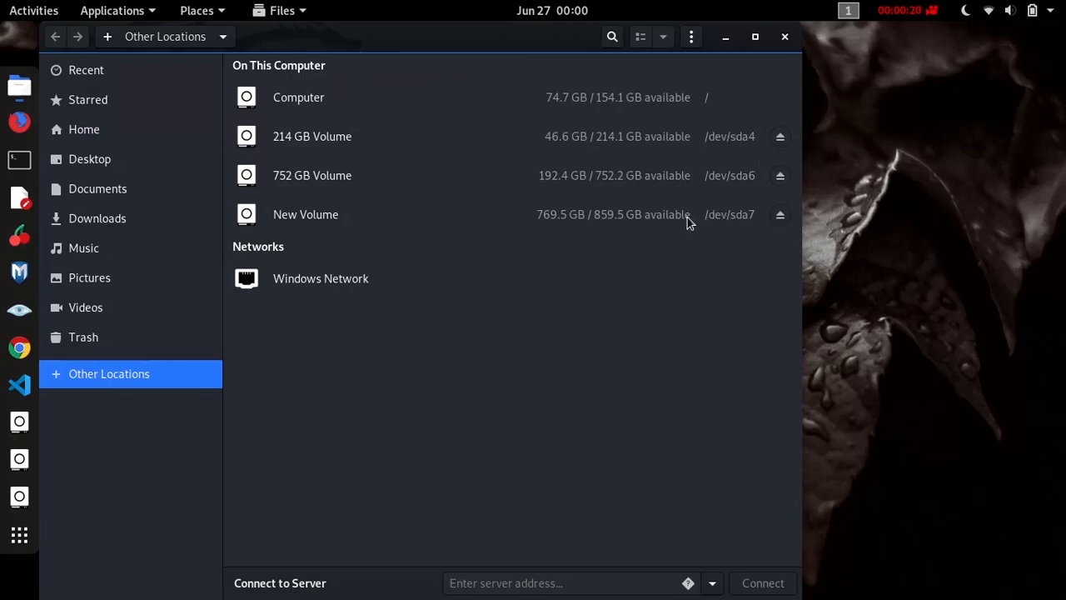
{"action": "right_click", "coordinate": [420, 193]}
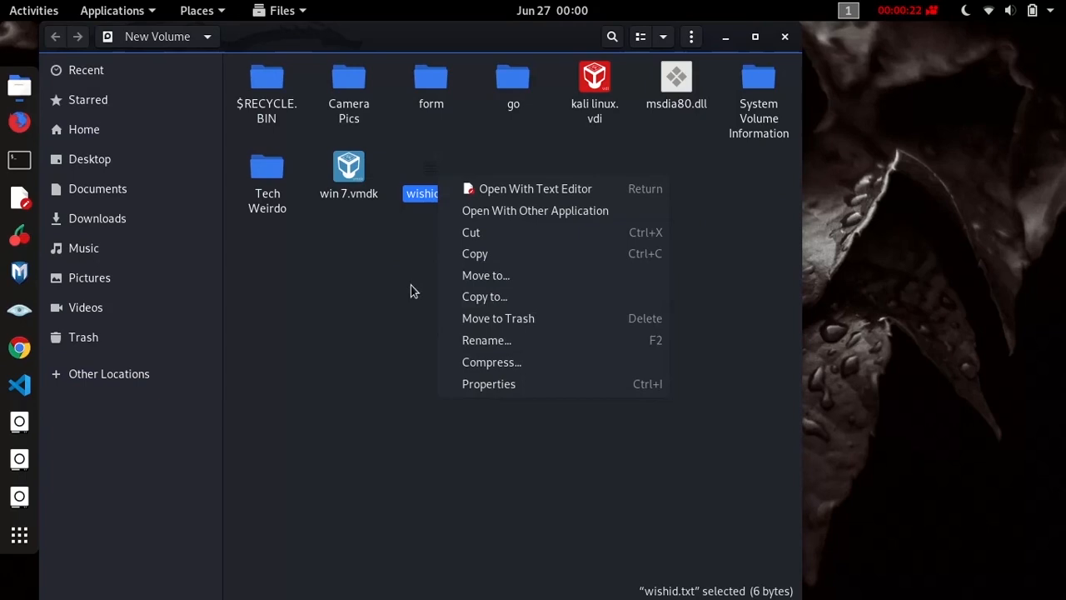
{"action": "mouse_move", "coordinate": [327, 347]}
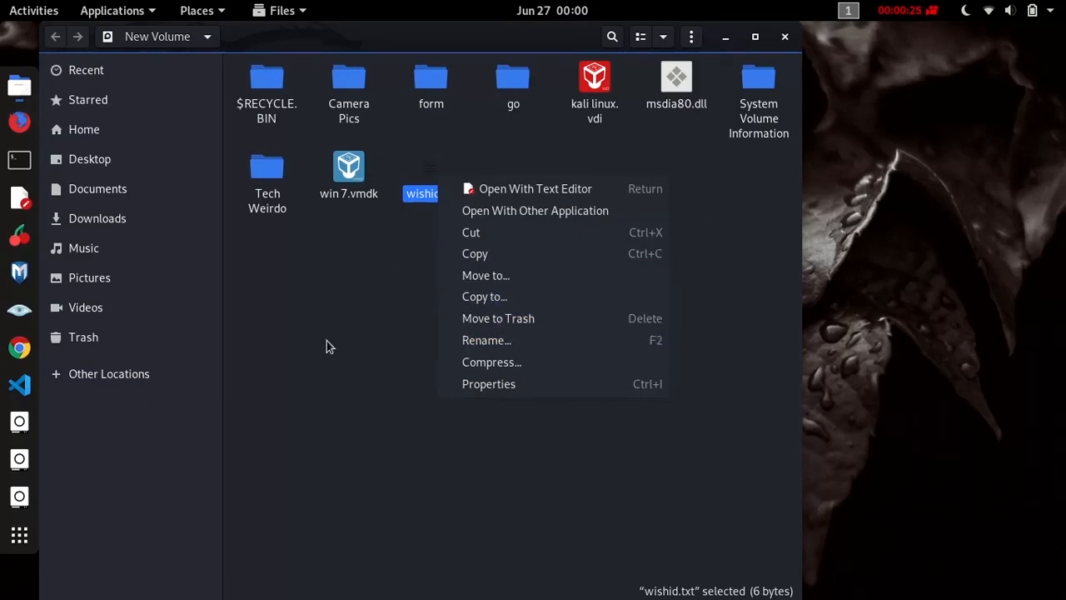
Open the 214 GB Volume and show ProgramData's actions including Cut and Move to Trash.
{"action": "left_click", "coordinate": [109, 373]}
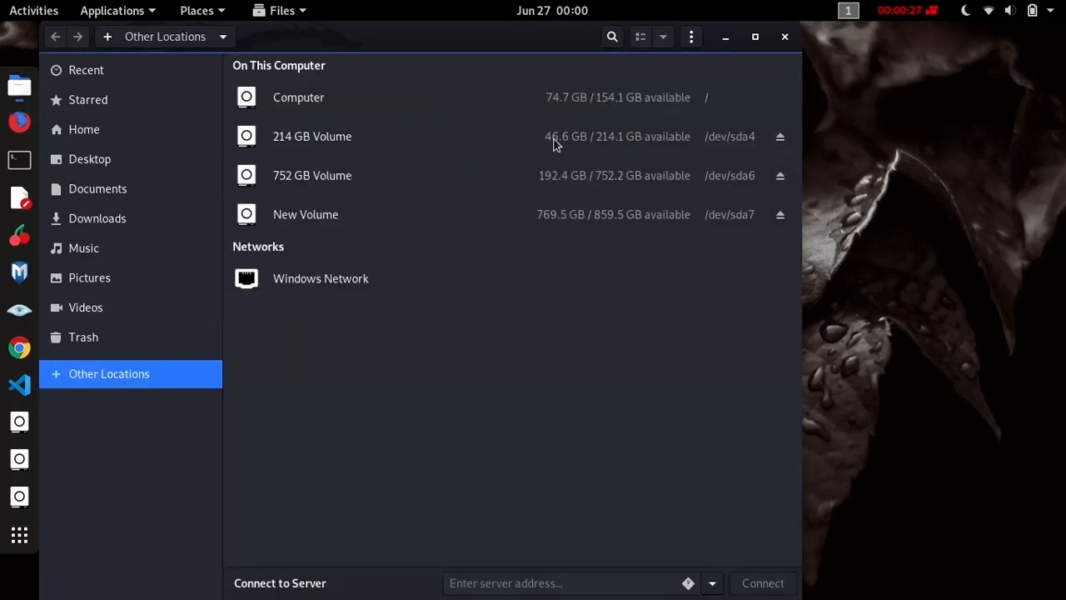
{"action": "right_click", "coordinate": [513, 250]}
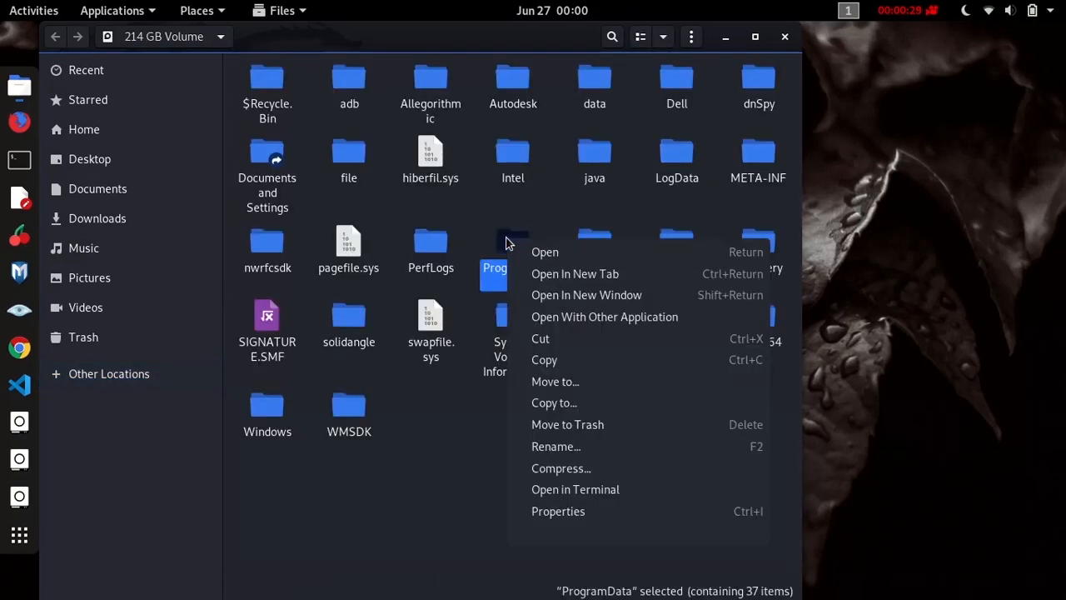